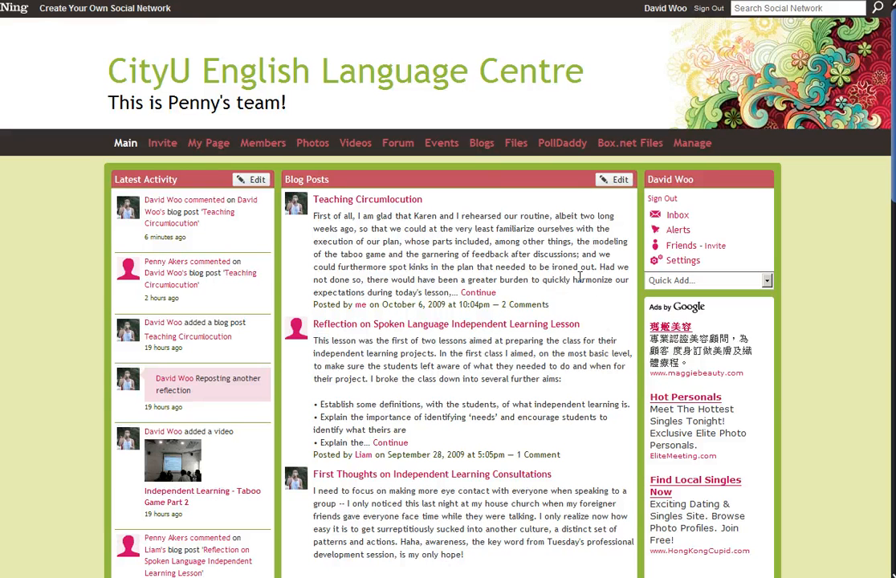
mouse_move(500, 190)
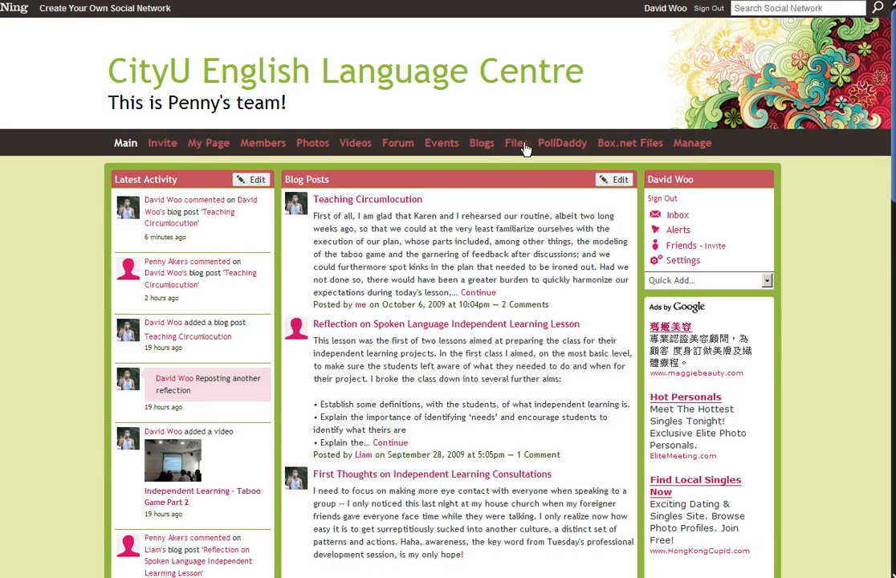
mouse_move(515, 143)
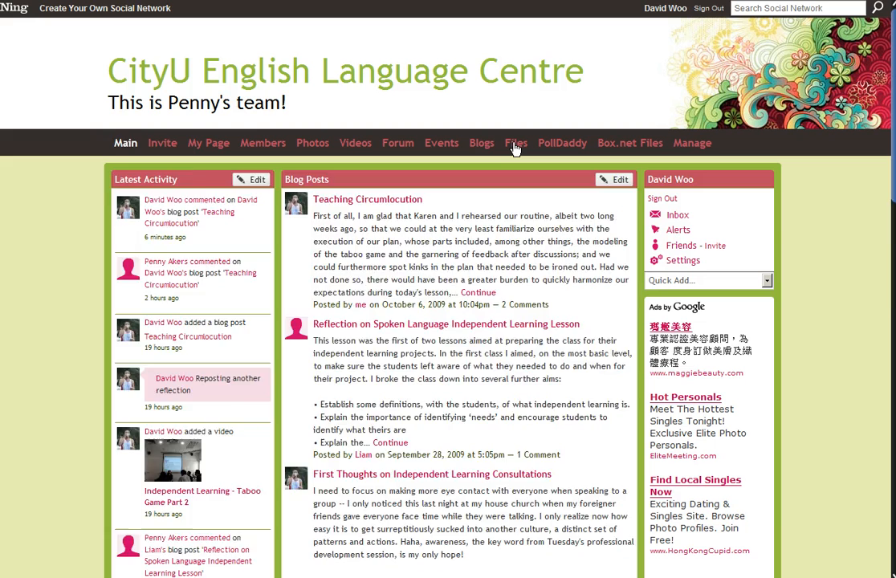
Open Files to reach the Huddle Workspaces welcome page with its three getting-started options.
click(516, 143)
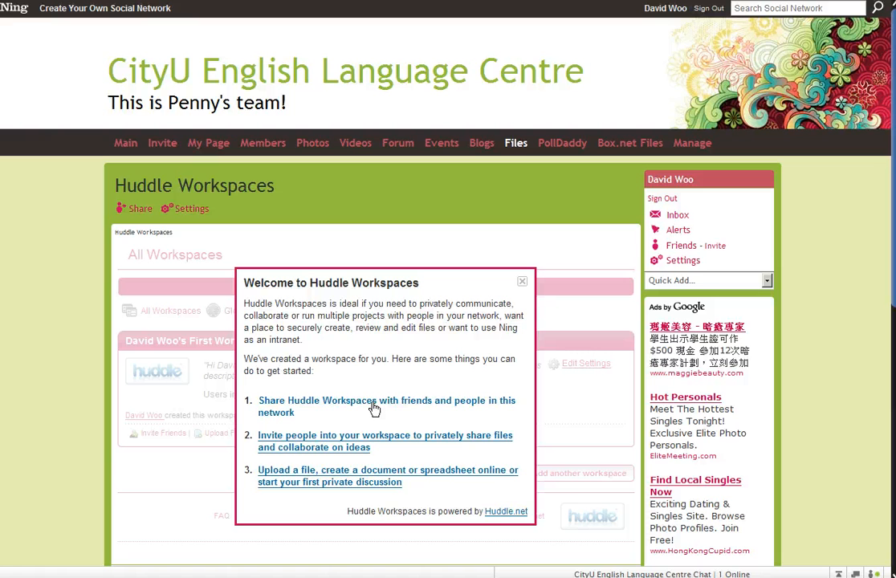
mouse_move(410, 531)
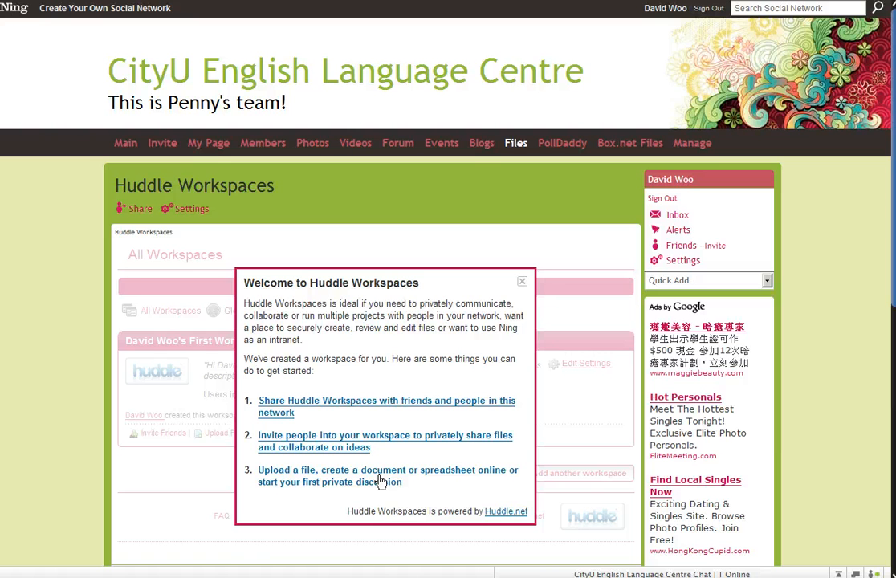
Dismiss the welcome popup and scroll through David Woo's First Workspace overview.
click(522, 281)
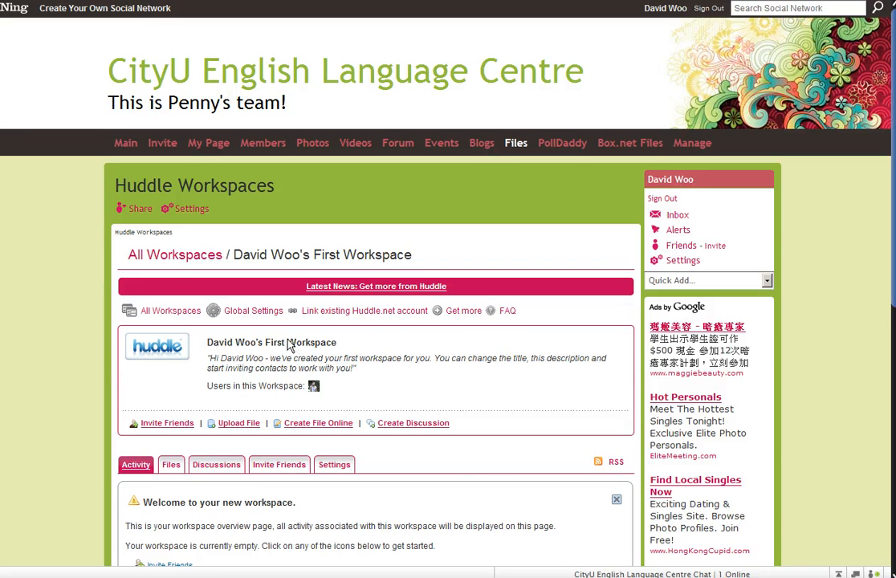
scroll(down, 3)
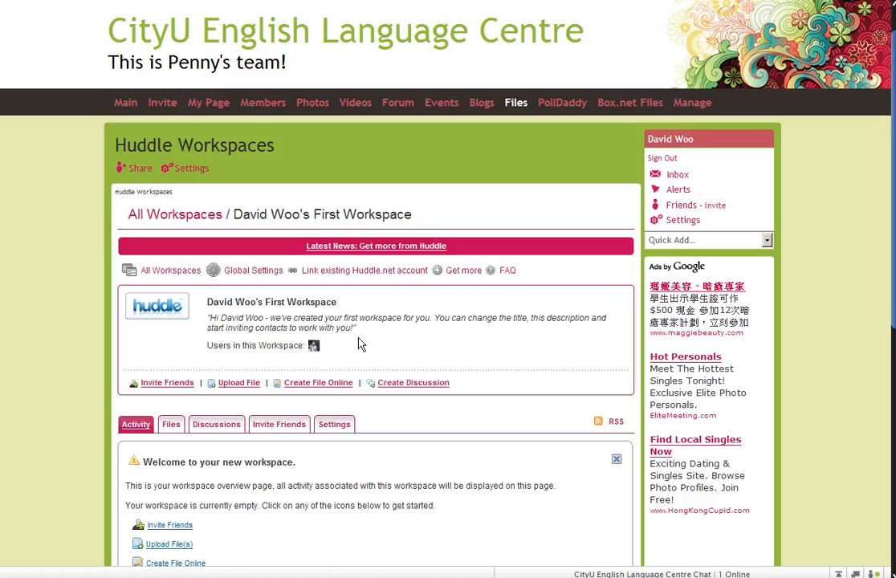
mouse_move(362, 339)
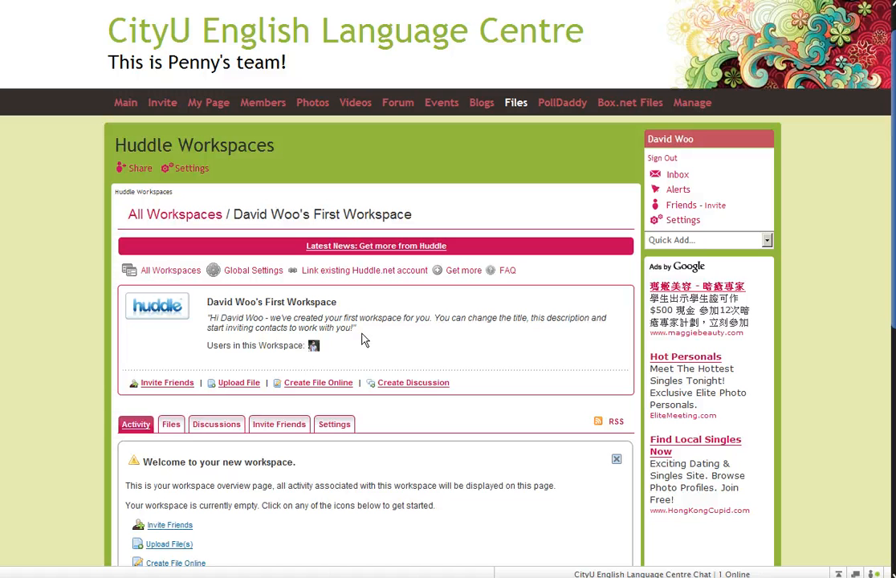
scroll(down, 3)
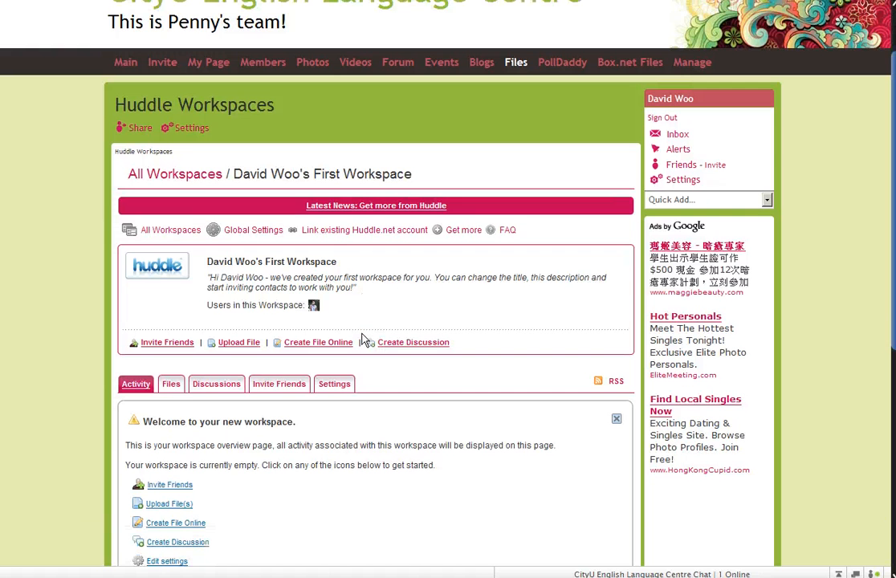
Start a workspace file upload titled 'Taboo Cards - Set 1'.
click(238, 342)
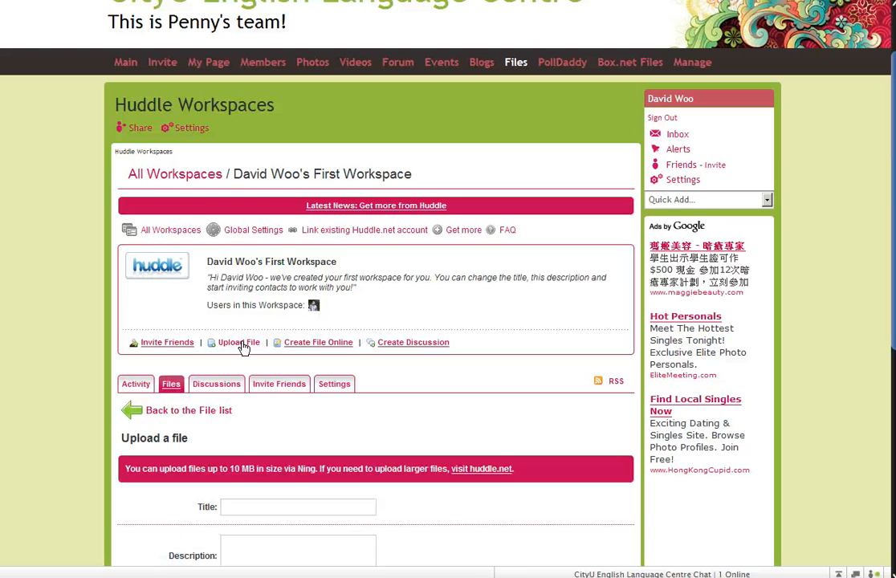
scroll(down, 3)
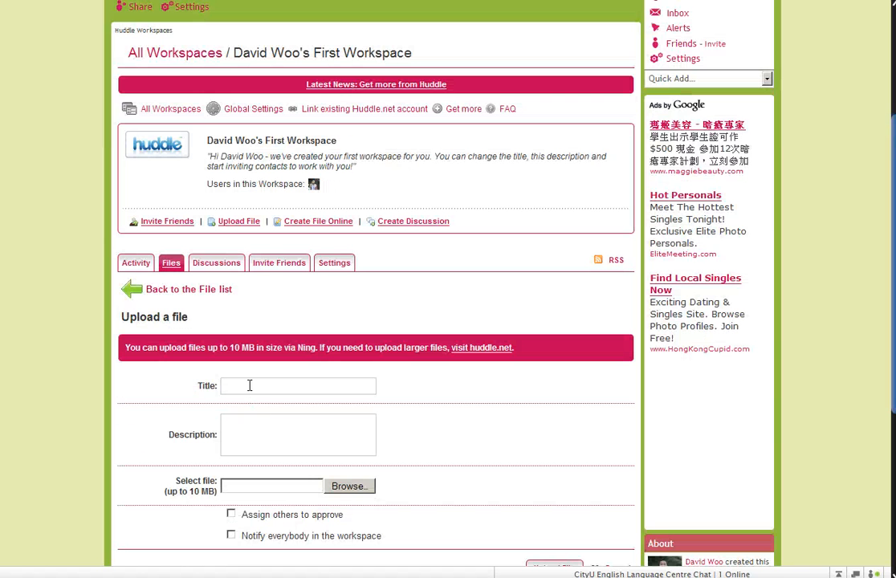
text(T)
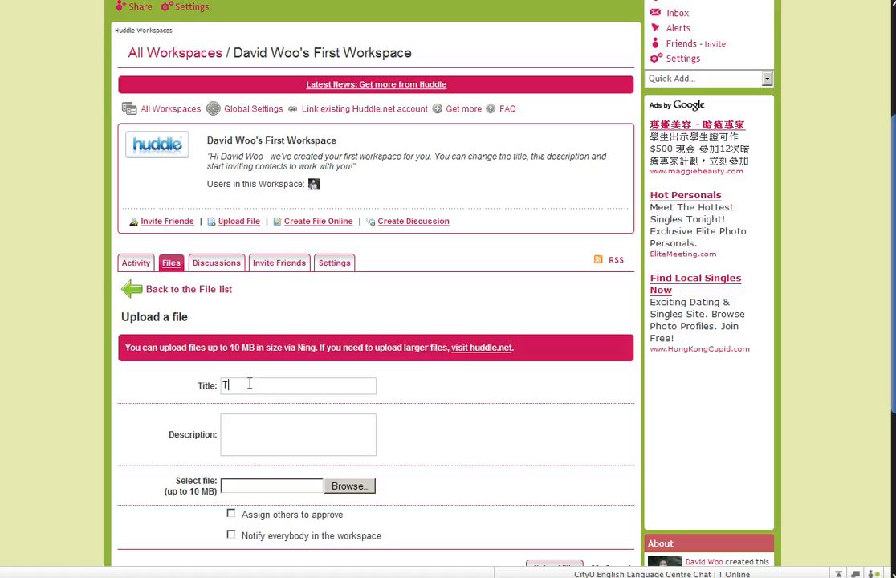
text(aboo Cards)
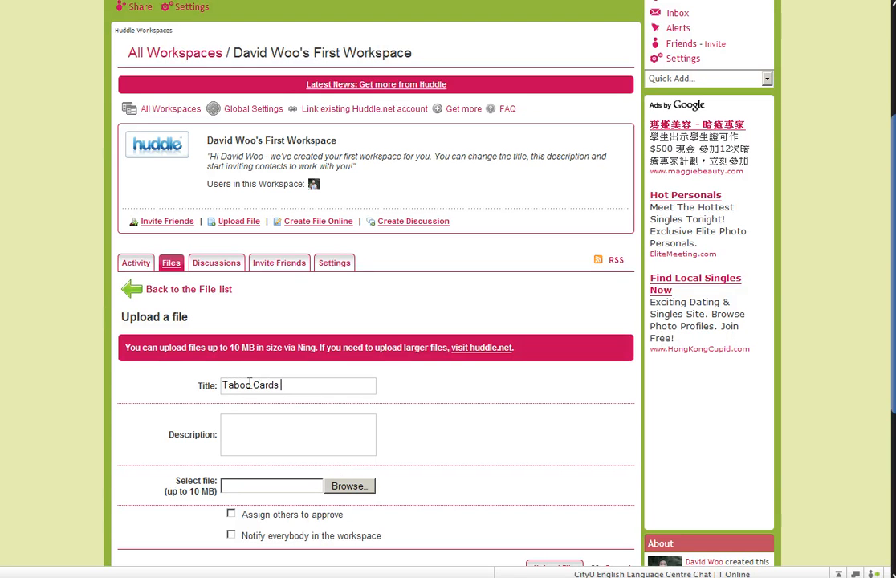
text(- Set 1)
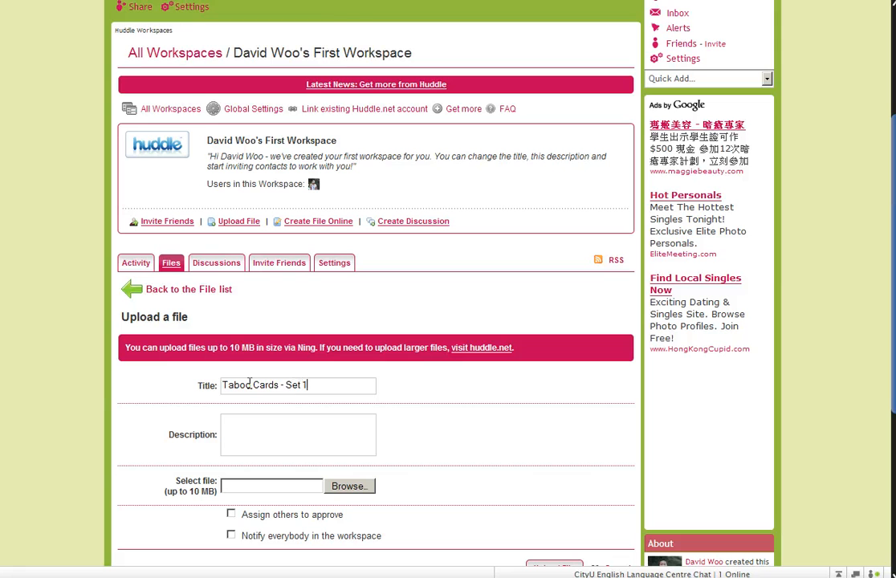
Bring up the Browse file chooser to pick the Taboo card file.
click(348, 485)
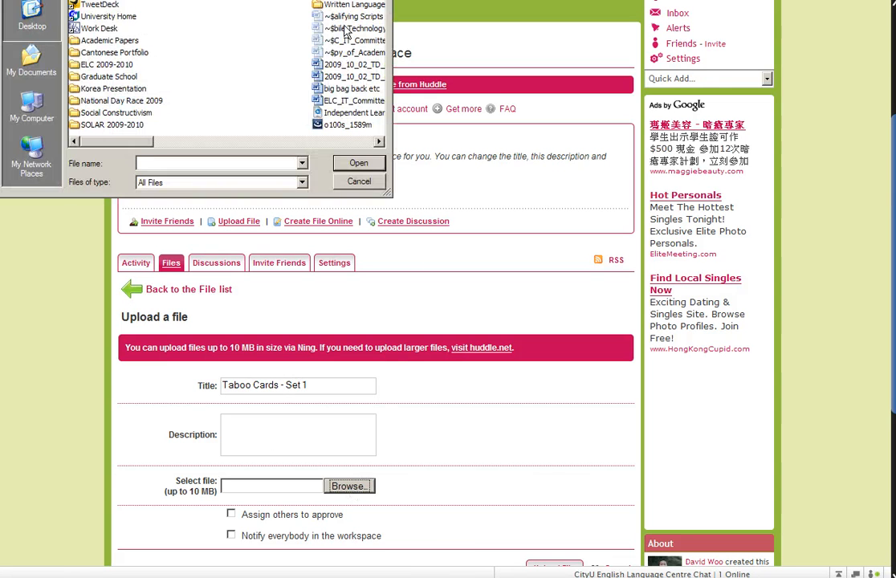
mouse_move(137, 112)
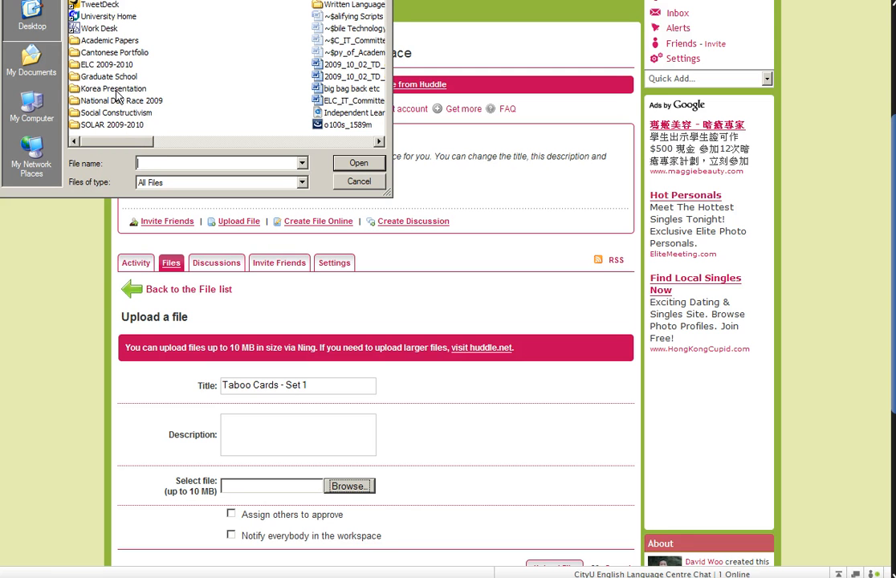
mouse_move(116, 96)
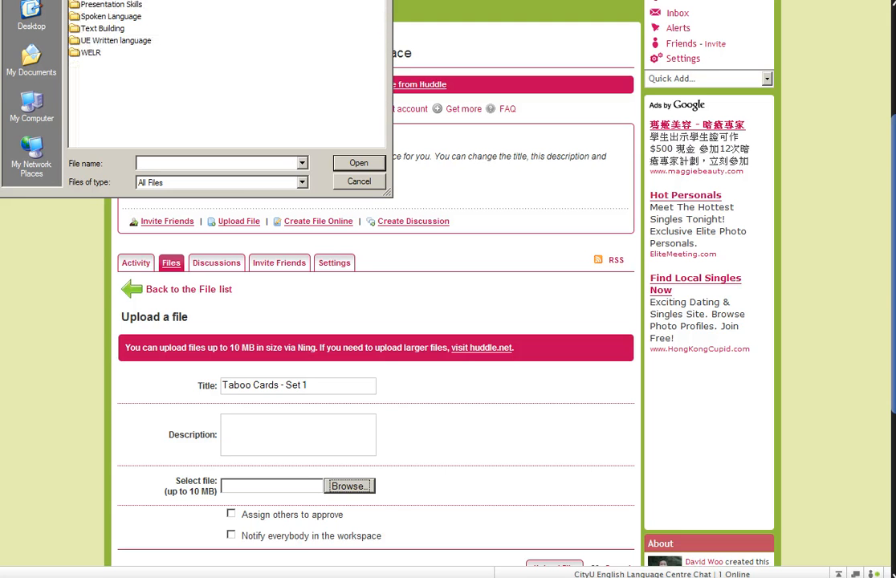
mouse_move(104, 28)
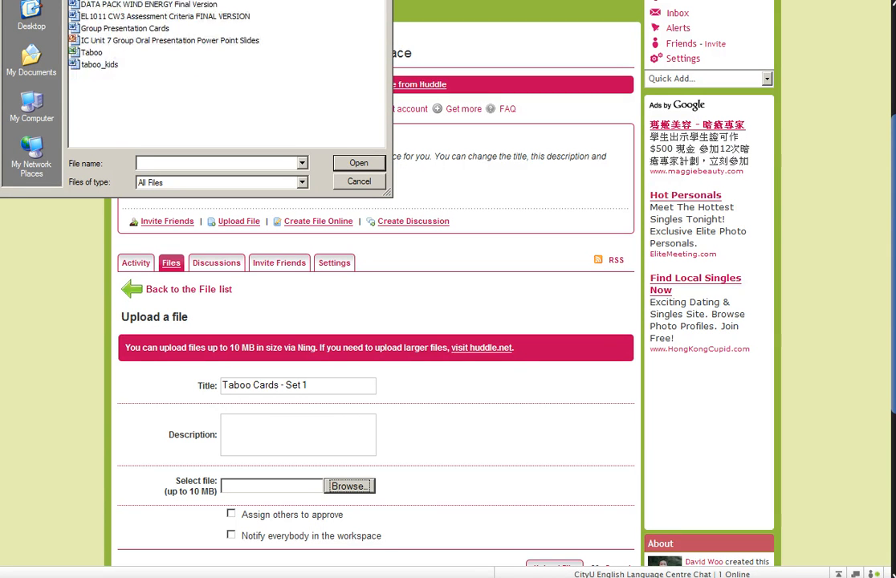
Upload the chosen Taboo Cards - Set 1 file with everybody in the workspace notified.
click(359, 163)
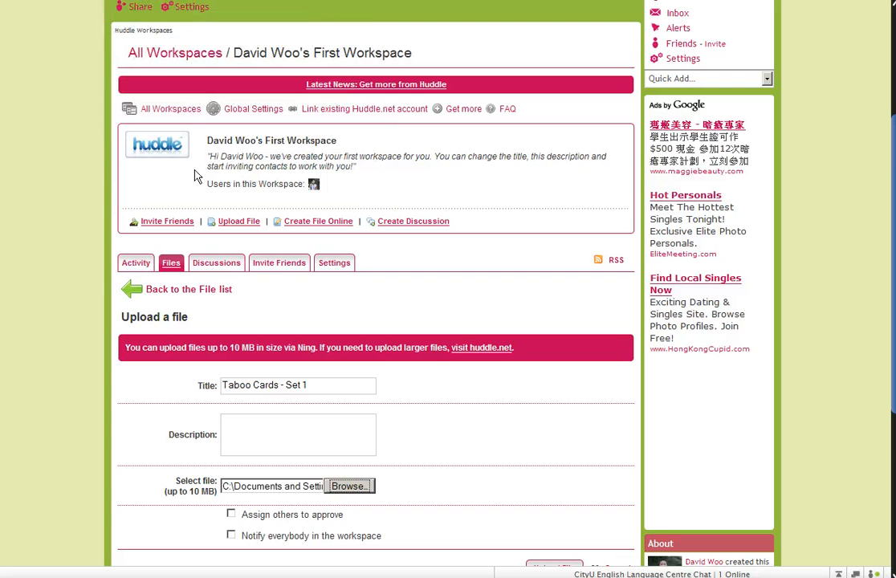
scroll(down, 3)
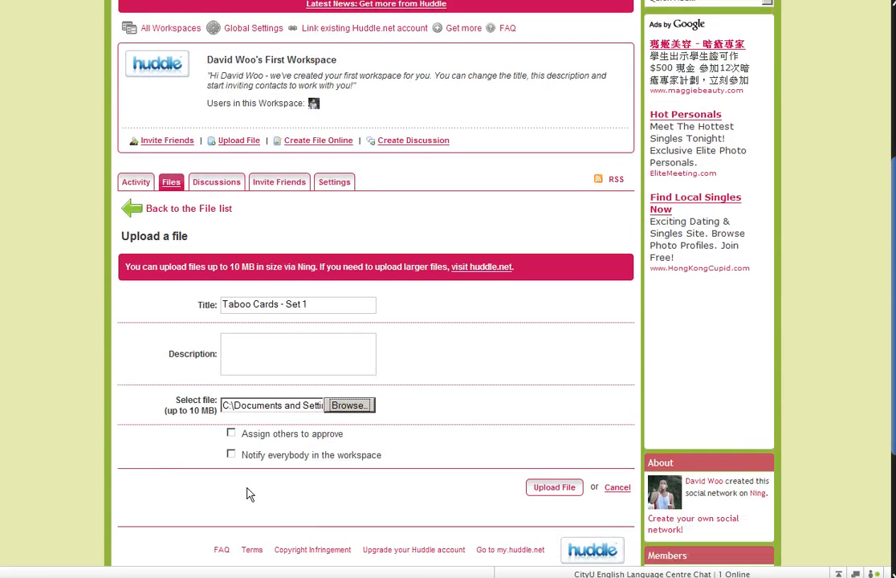
click(231, 455)
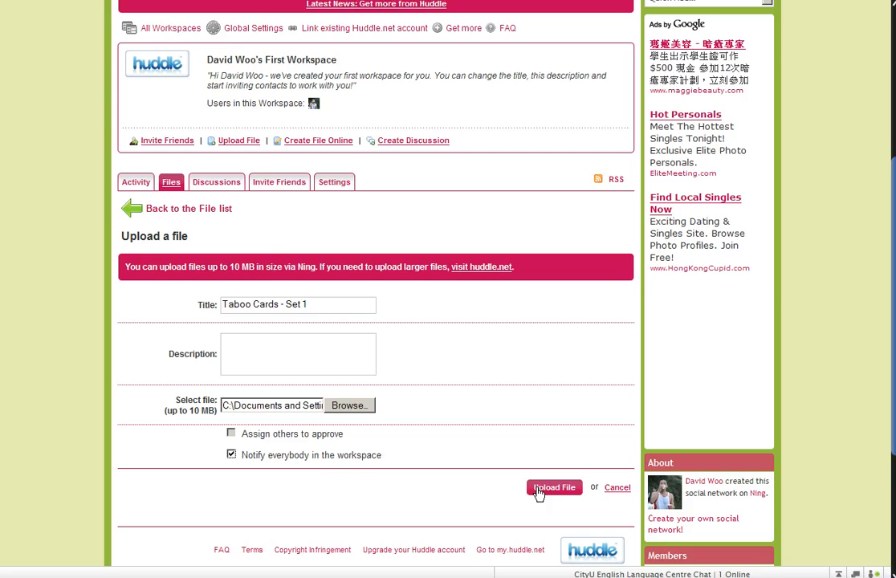
click(553, 488)
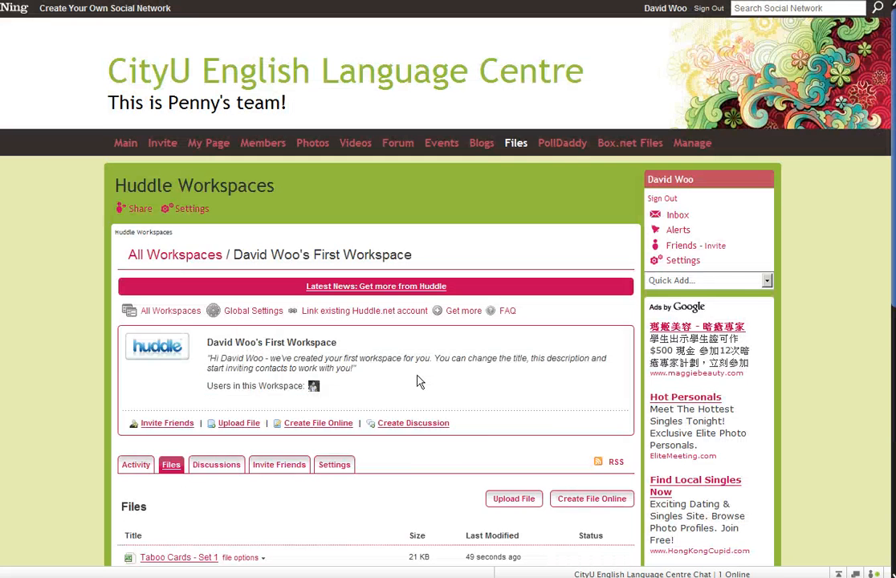
Upload the Taboo Cards - Set 2 file with 'Notify everybody in the workspace' ticked.
scroll(down, 3)
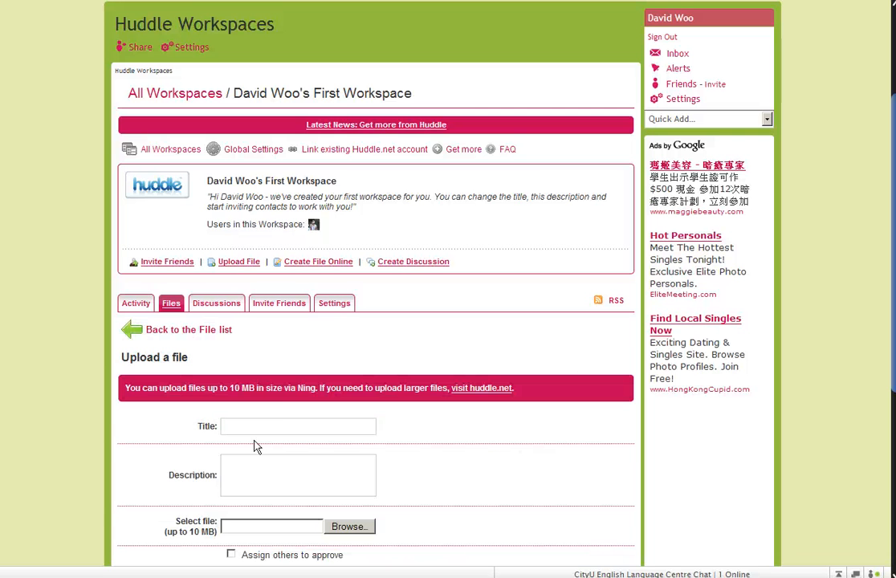
text(Taboo Cards - Set 2)
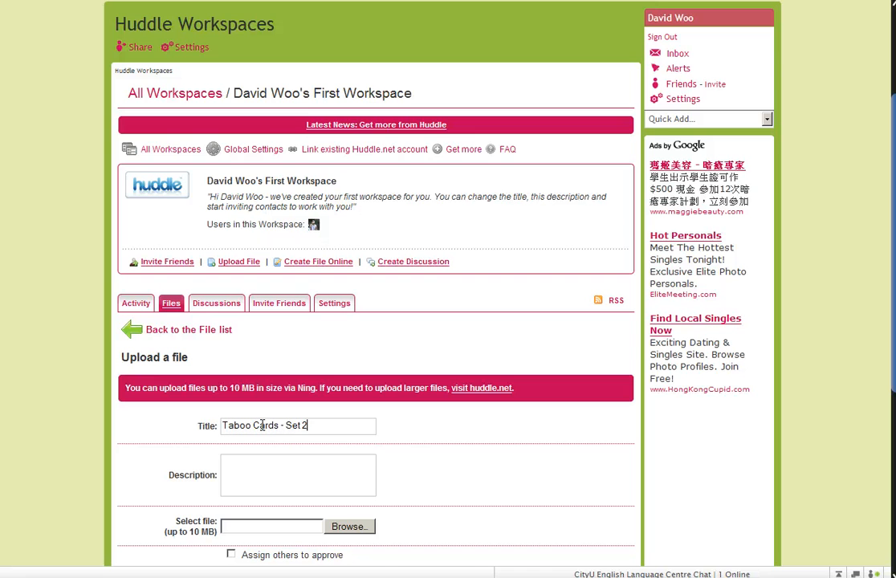
click(349, 526)
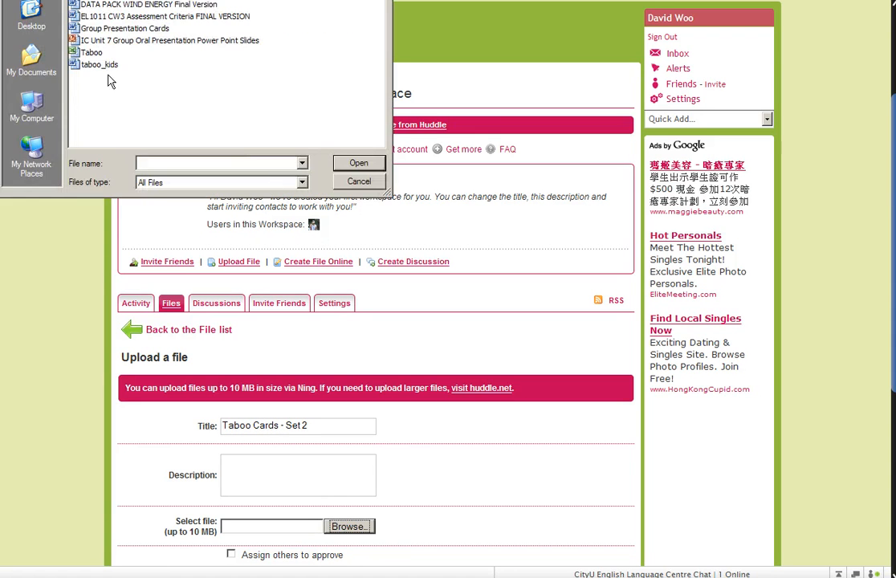
click(359, 163)
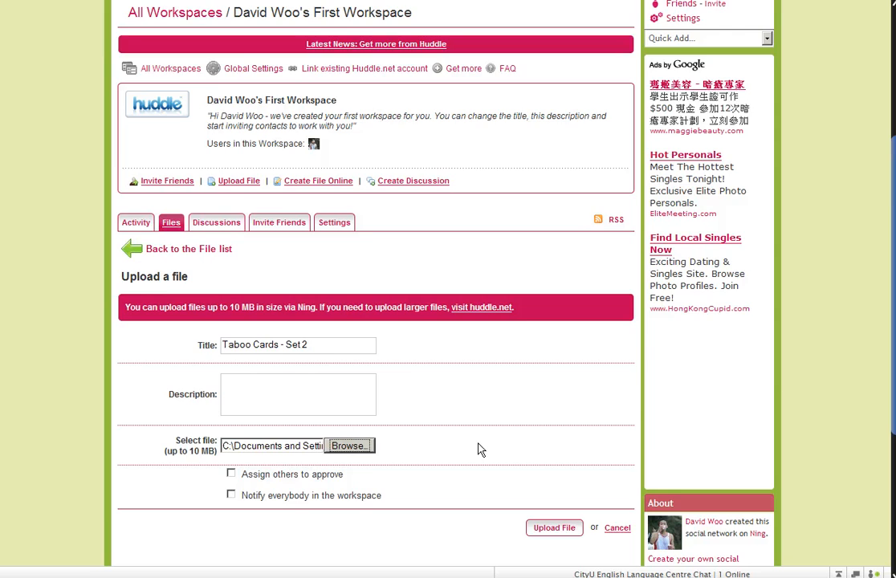
scroll(down, 3)
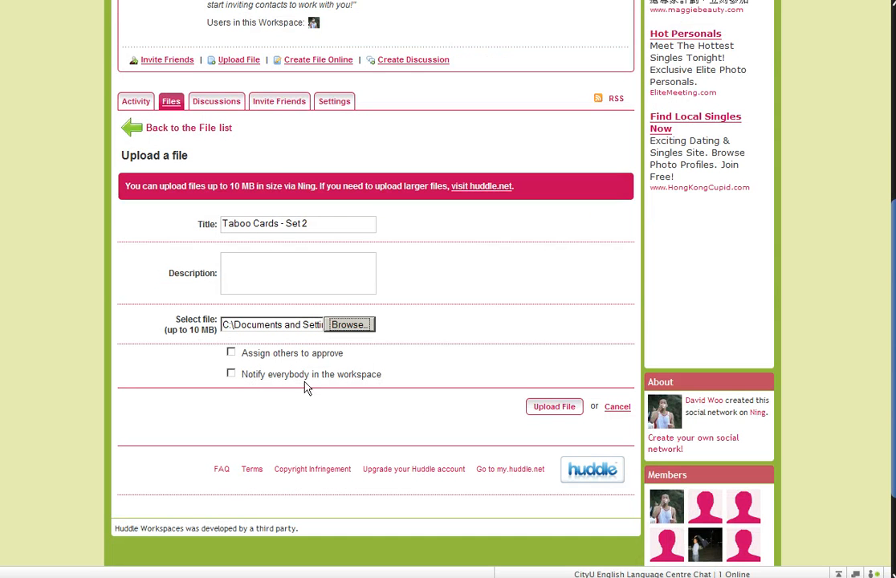
click(231, 373)
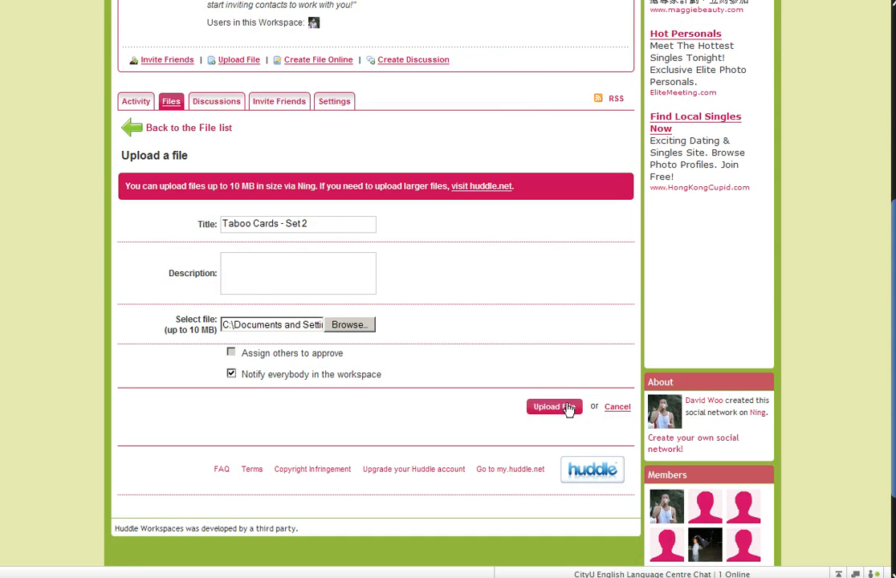
click(552, 407)
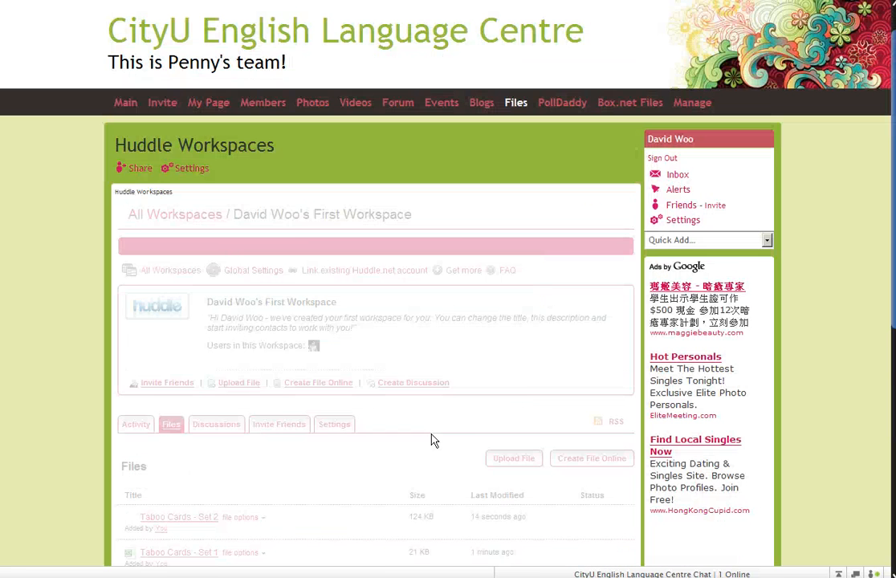
Scroll the workspace page to view the Activity feed listing both Taboo Cards uploads.
scroll(down, 3)
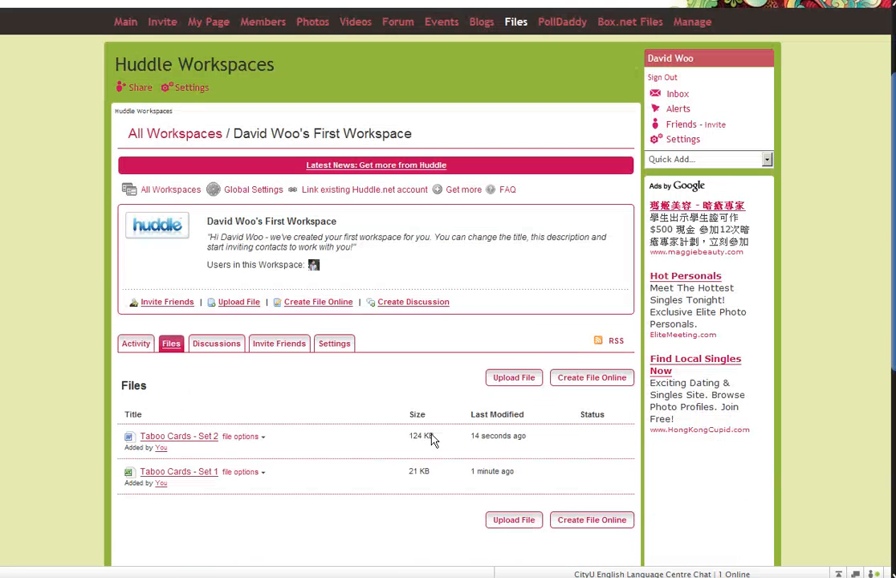
scroll(down, 3)
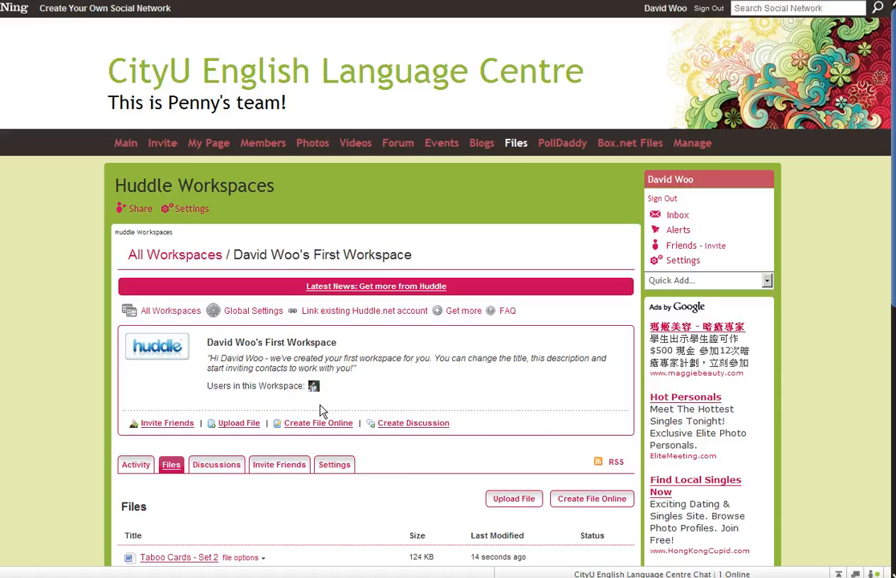
scroll(down, 3)
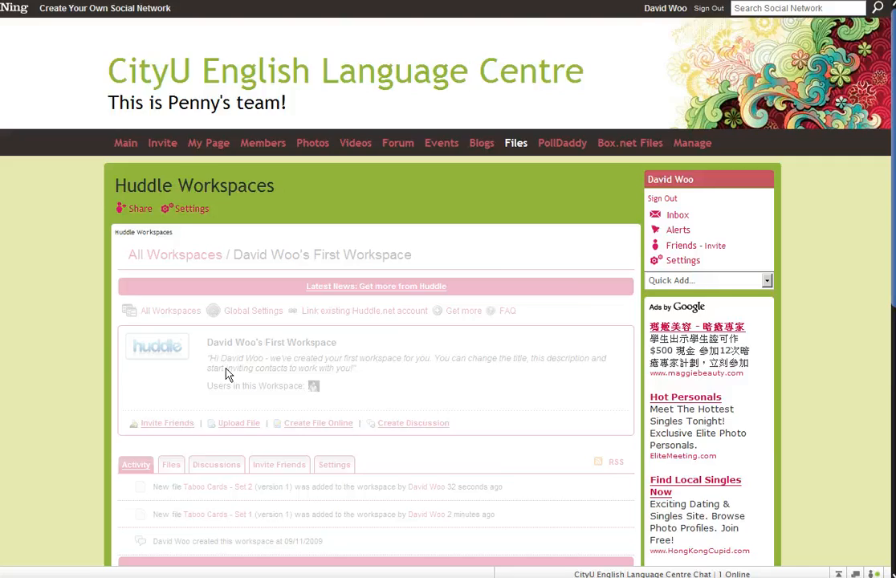
scroll(down, 3)
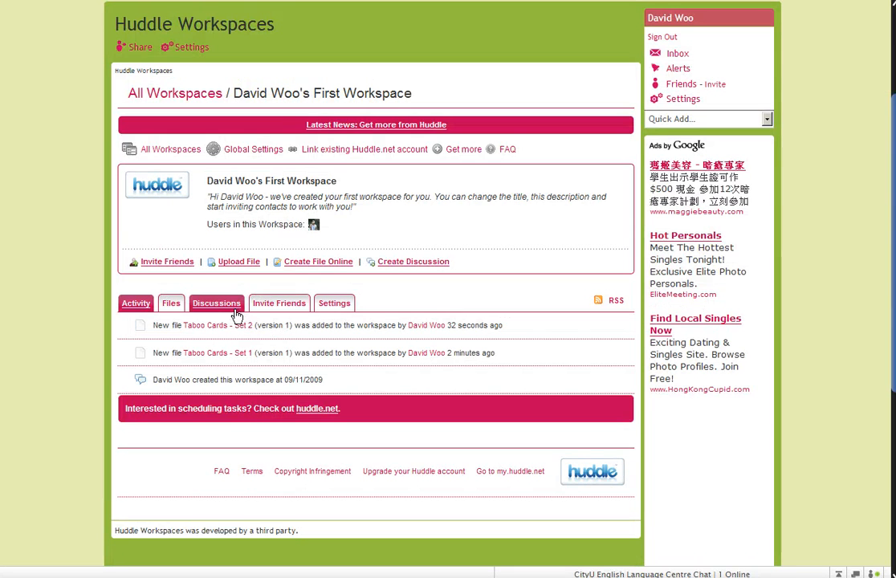
click(279, 302)
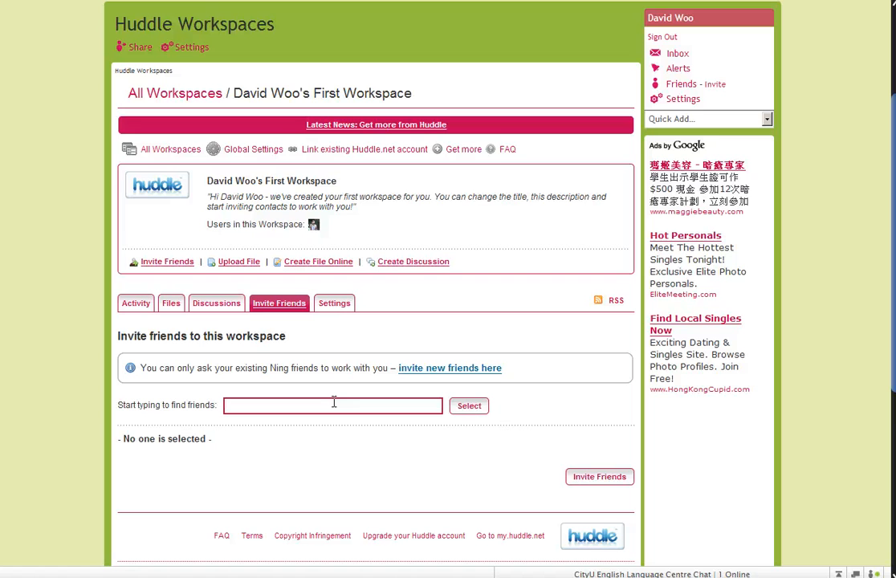
click(333, 406)
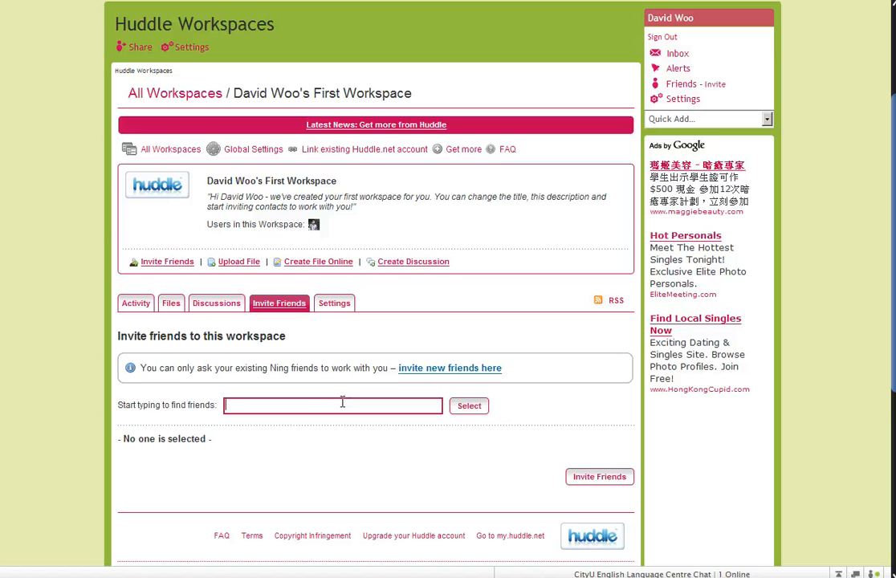
text(pe)
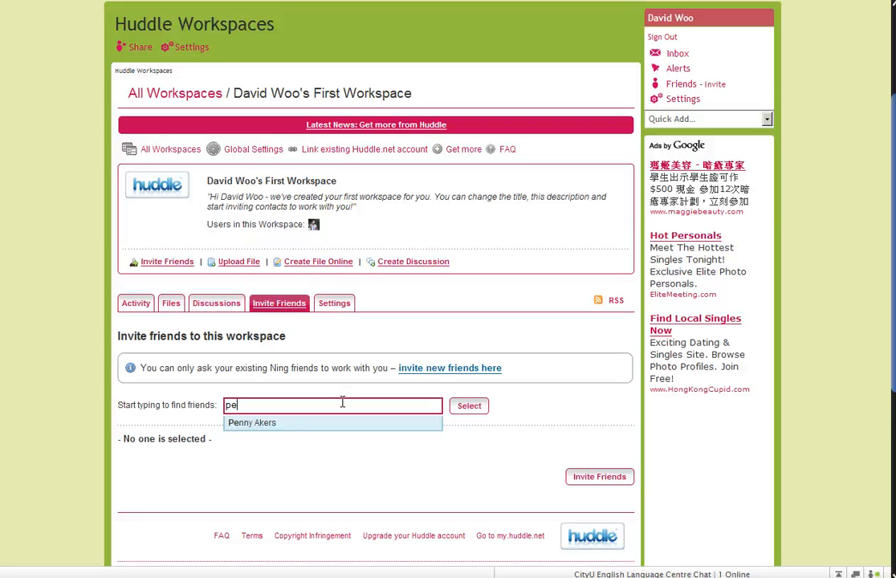
click(252, 422)
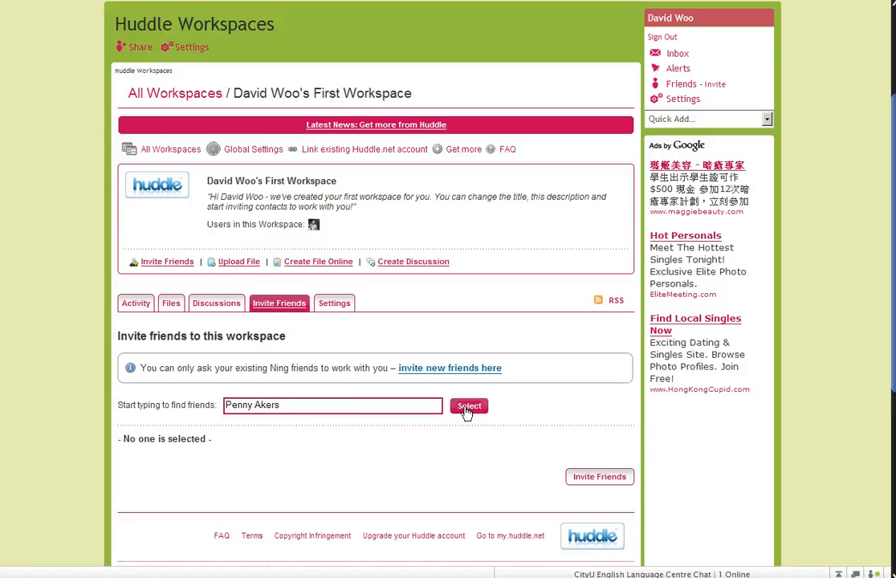
click(469, 406)
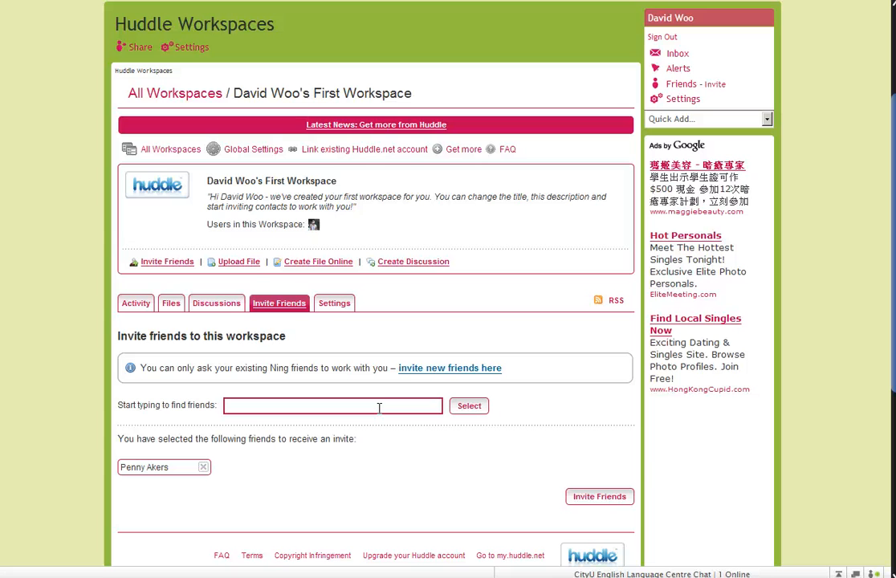
text(be)
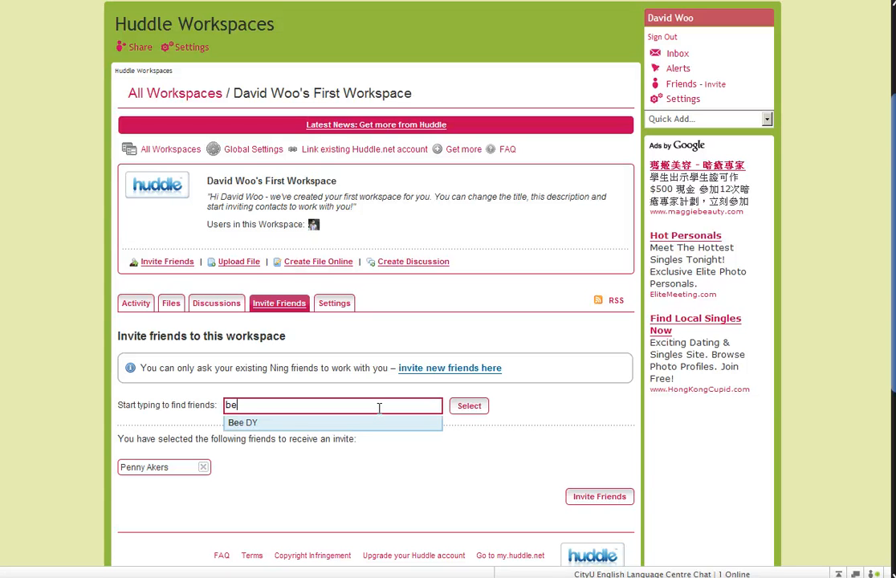
click(242, 423)
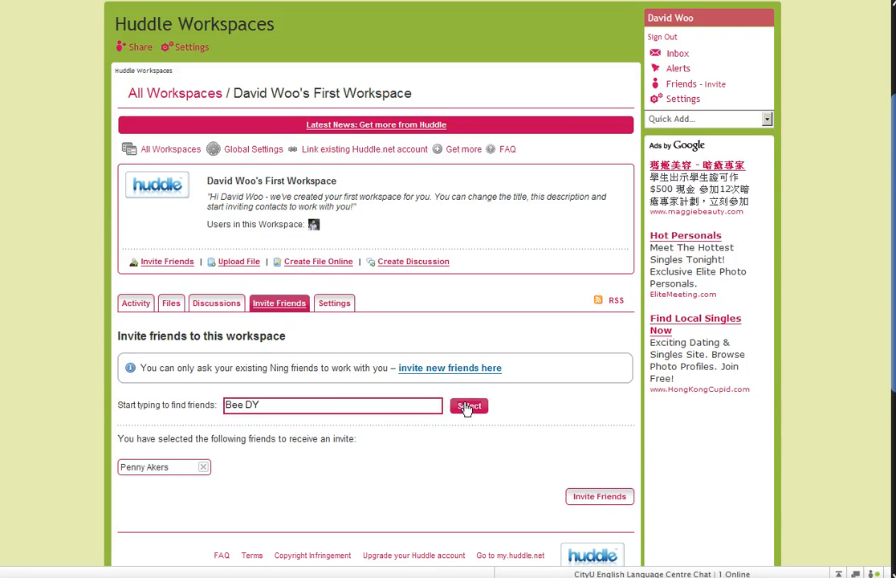
click(469, 406)
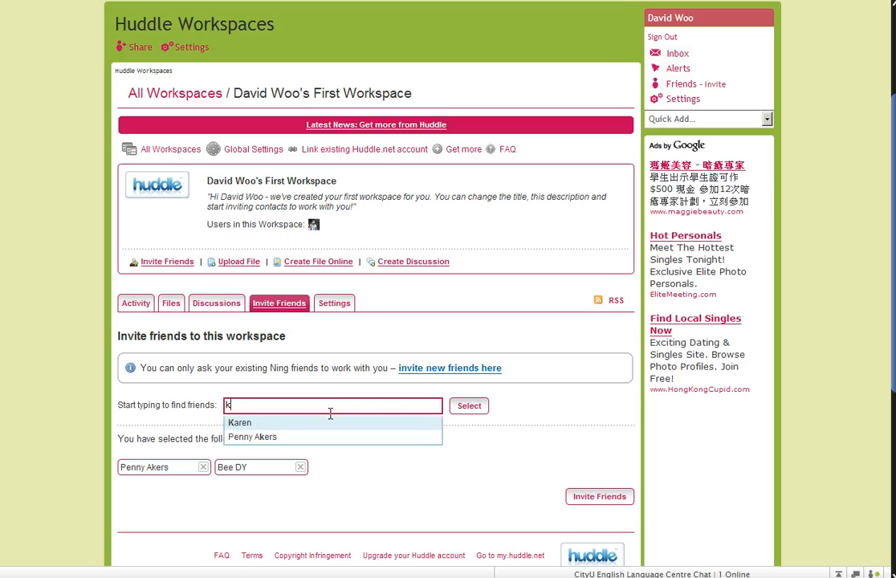
click(240, 422)
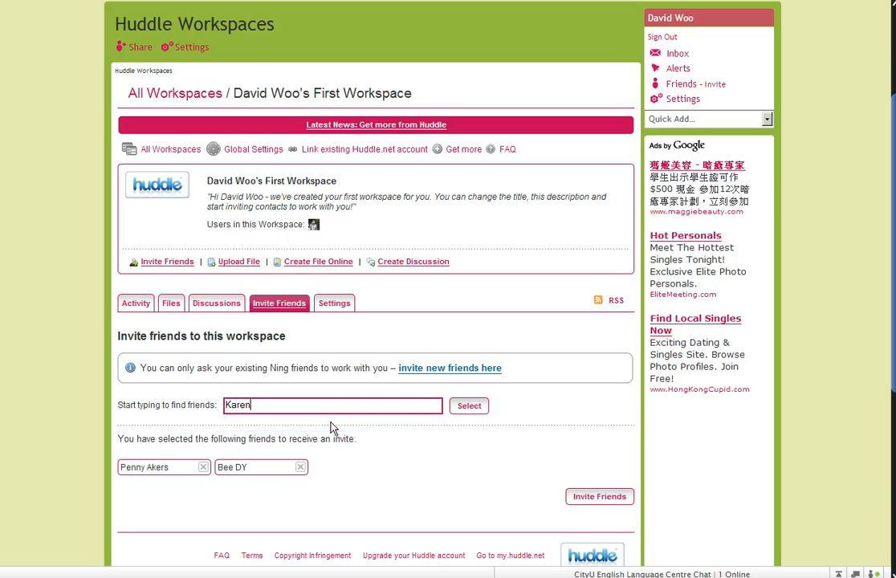
click(468, 406)
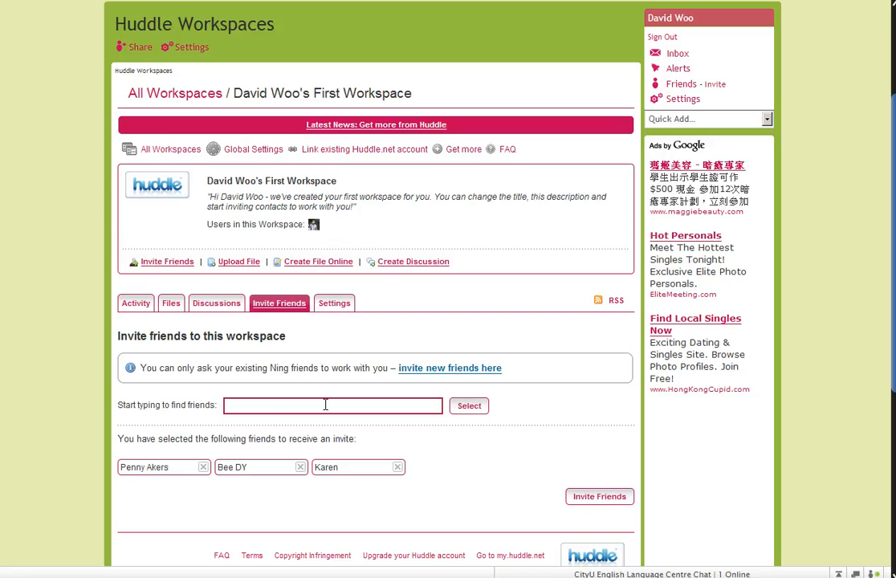
text(Anna Chan)
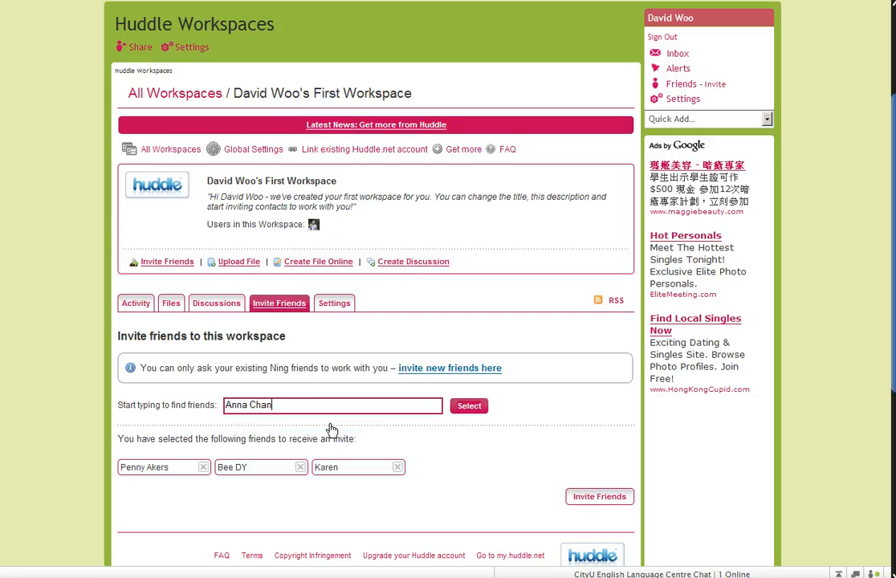
text(a)
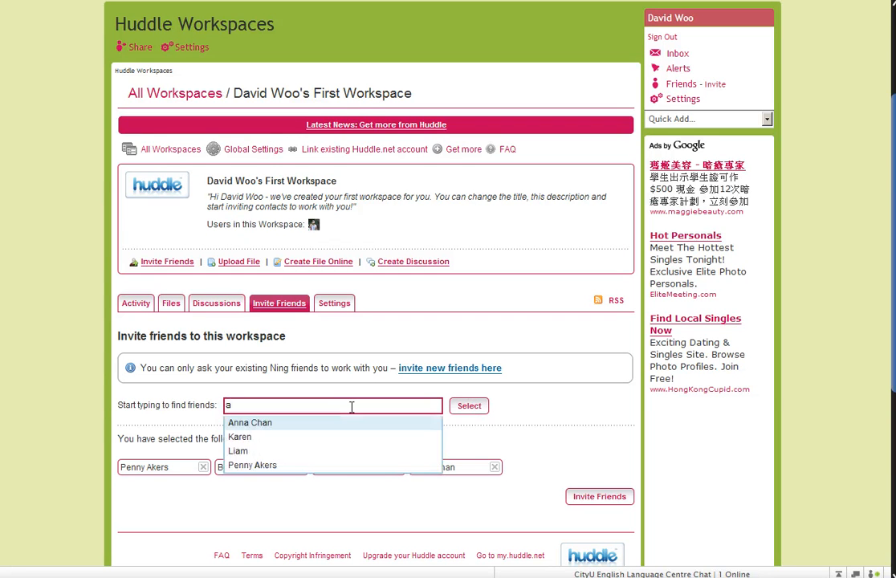
click(250, 422)
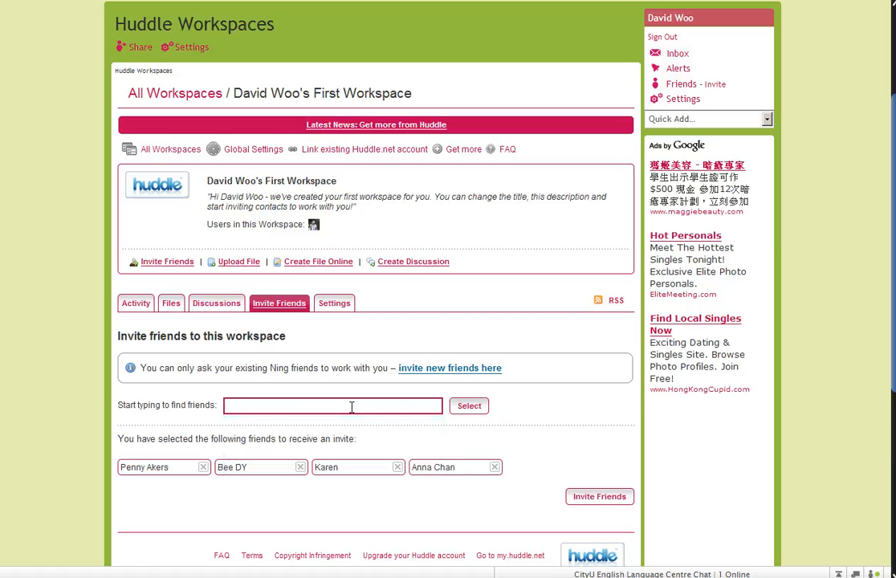
text(Explosive!)
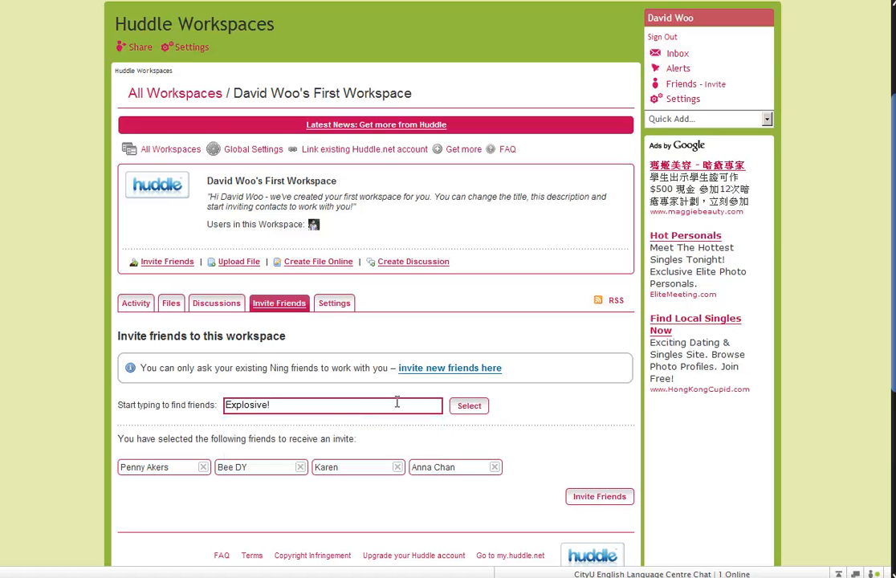
click(469, 406)
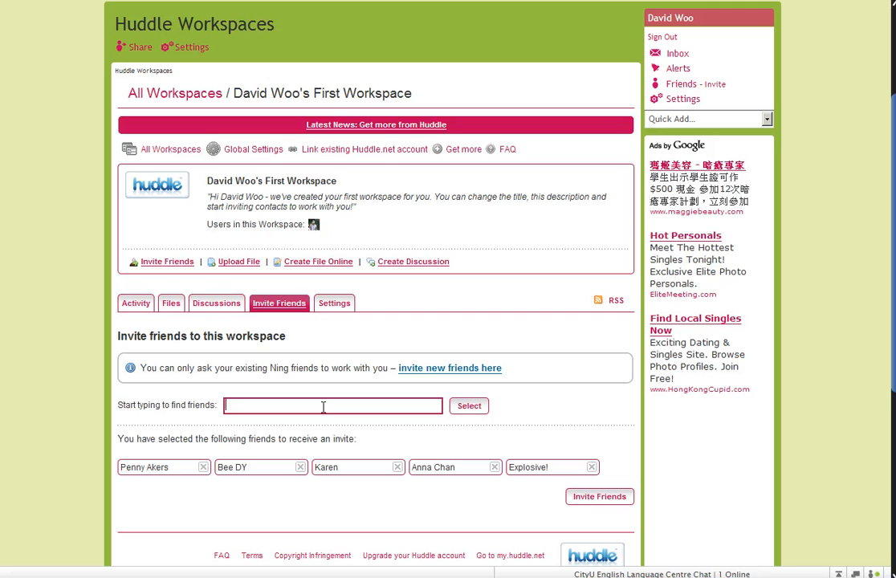
text(li)
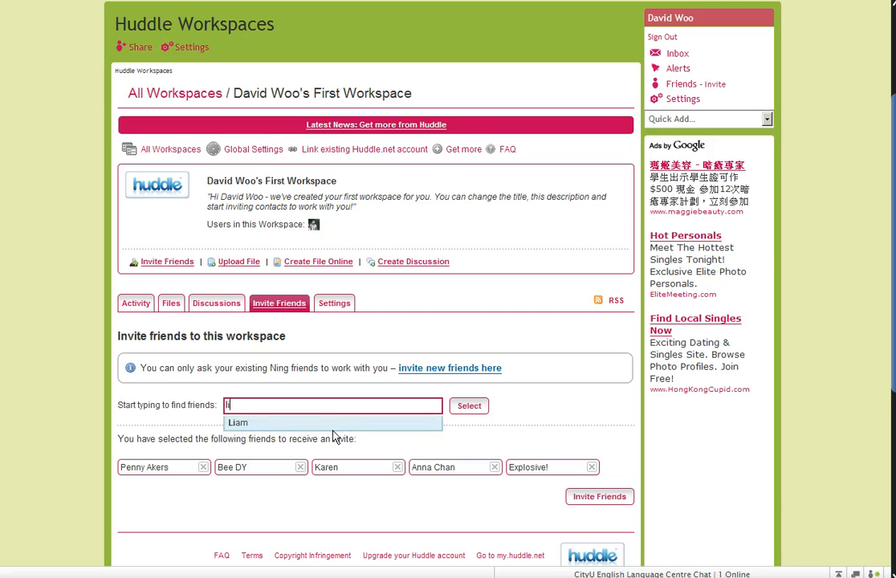
text(lia)
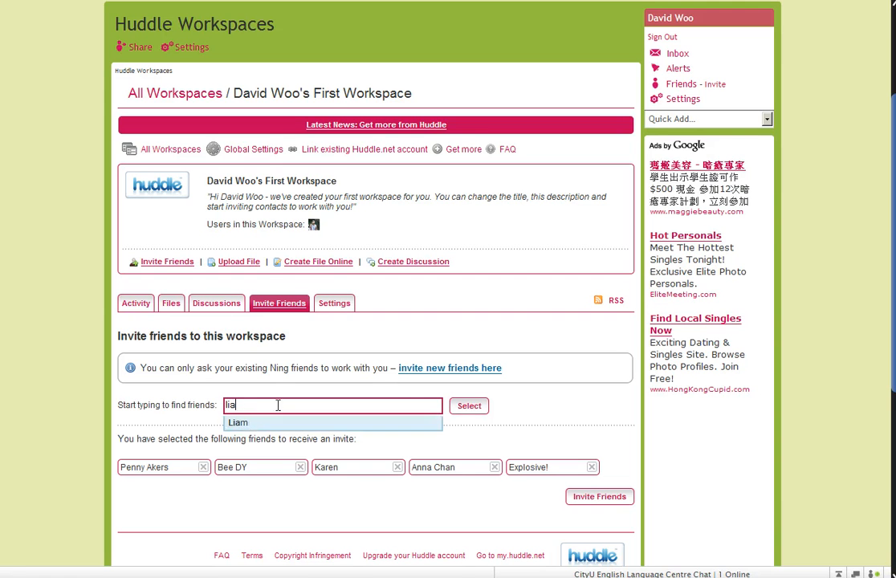
click(237, 422)
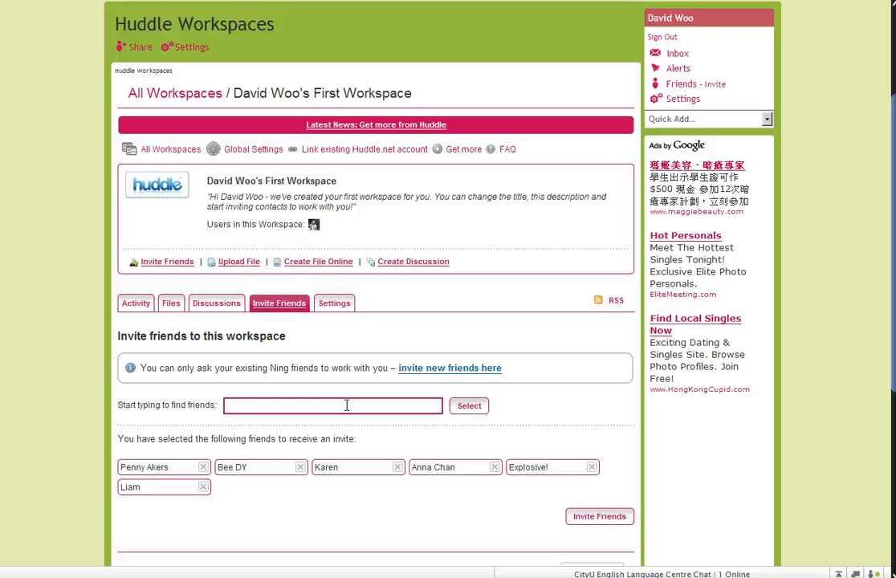
mouse_move(359, 404)
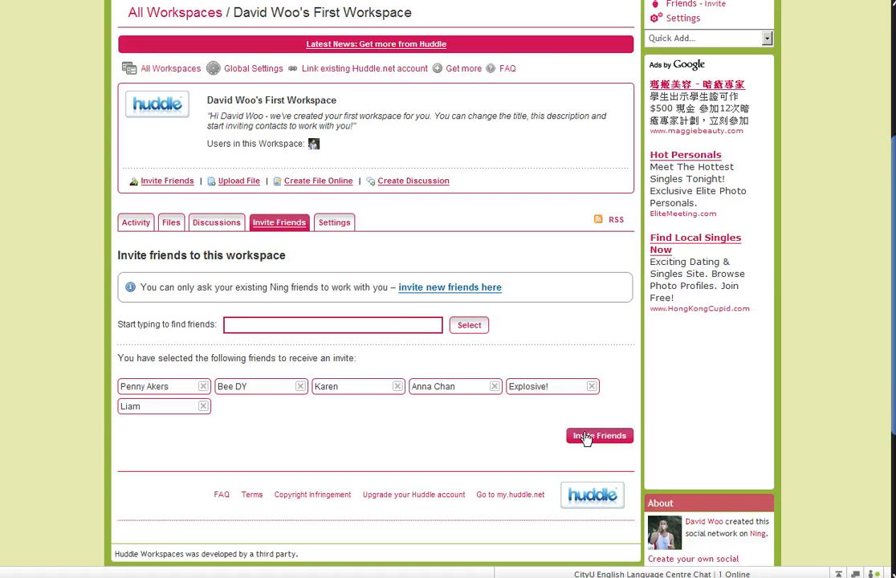
Send the workspace invitation message to all six selected friends.
click(599, 435)
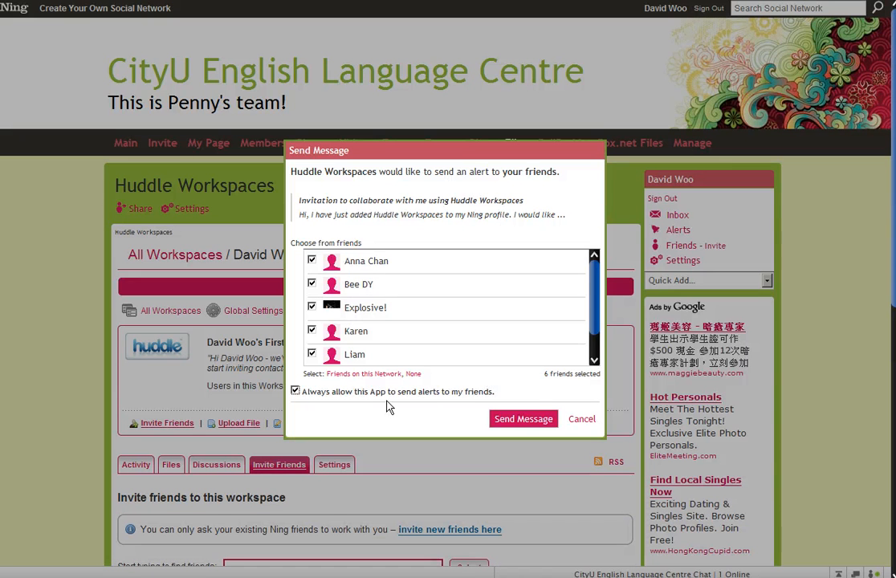
click(522, 418)
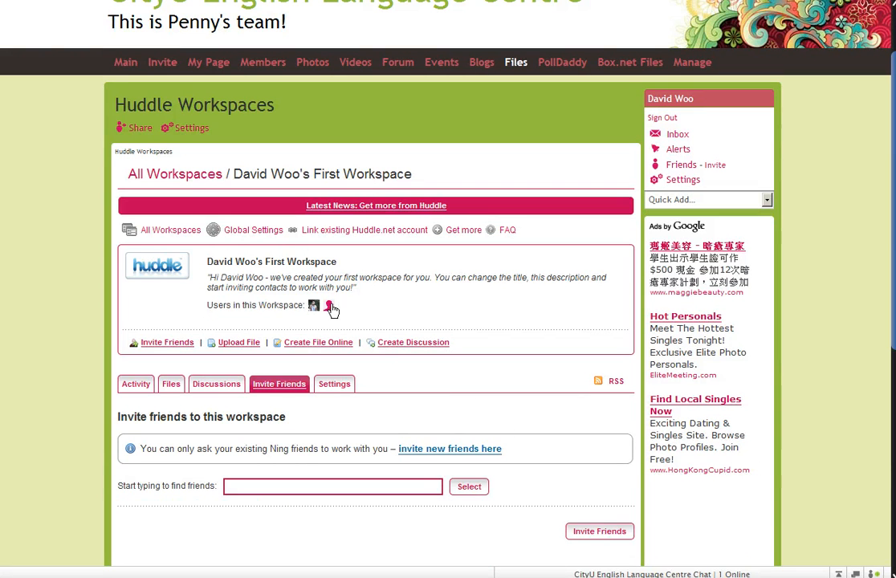
mouse_move(315, 306)
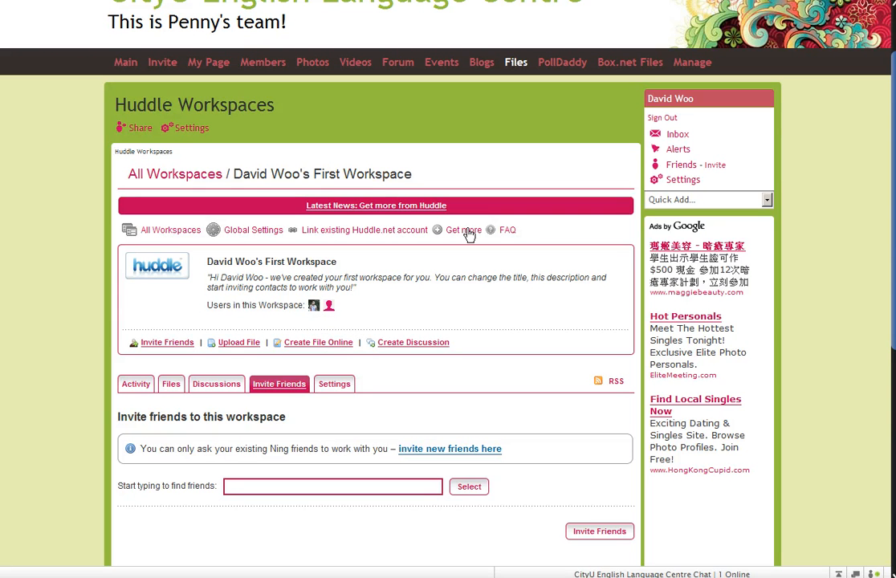
mouse_move(204, 272)
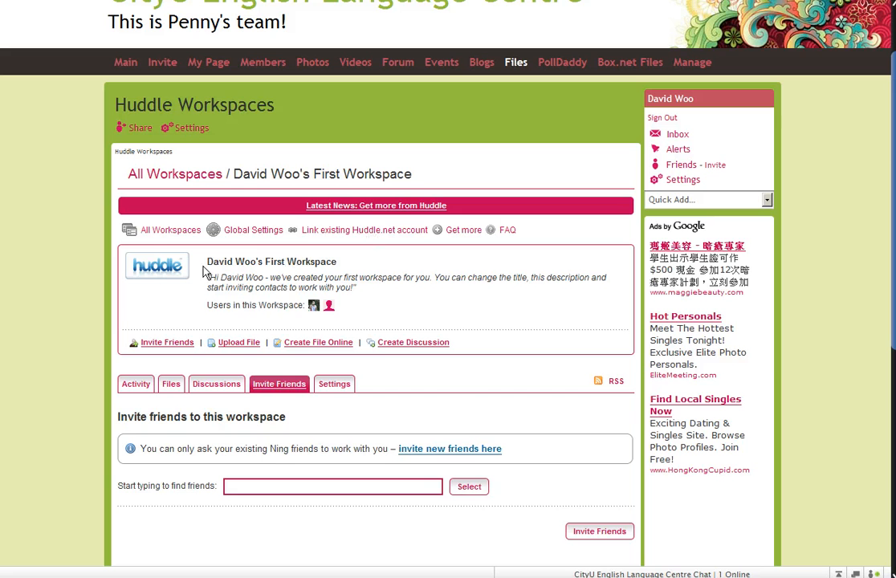
mouse_move(304, 233)
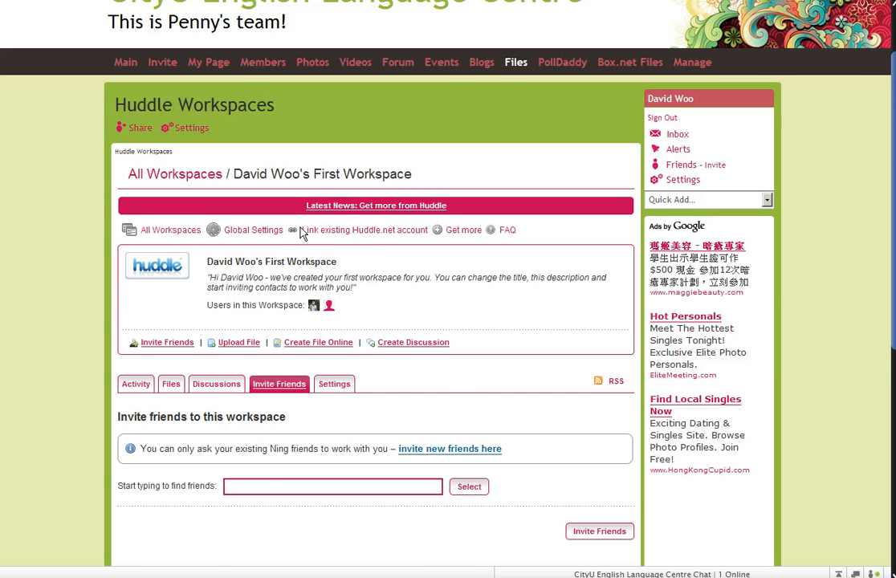
scroll(up, 3)
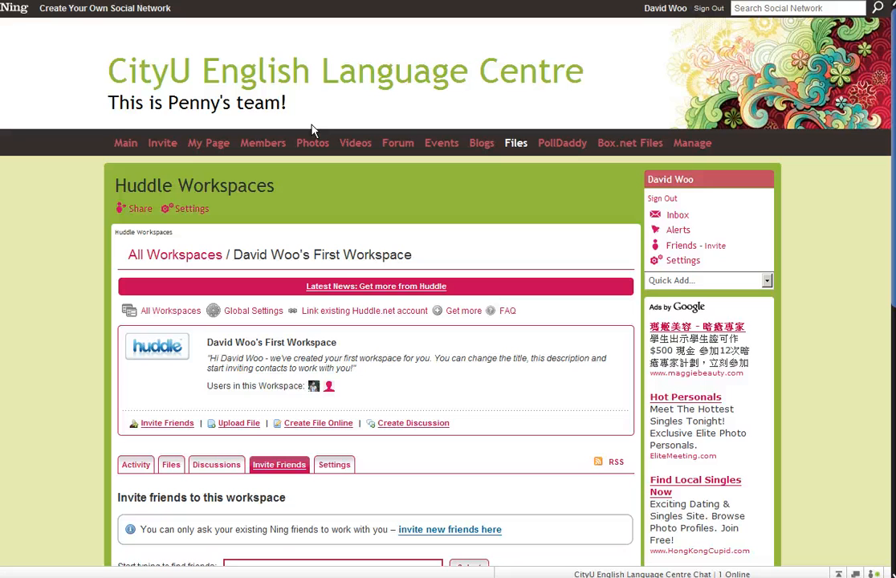
scroll(down, 3)
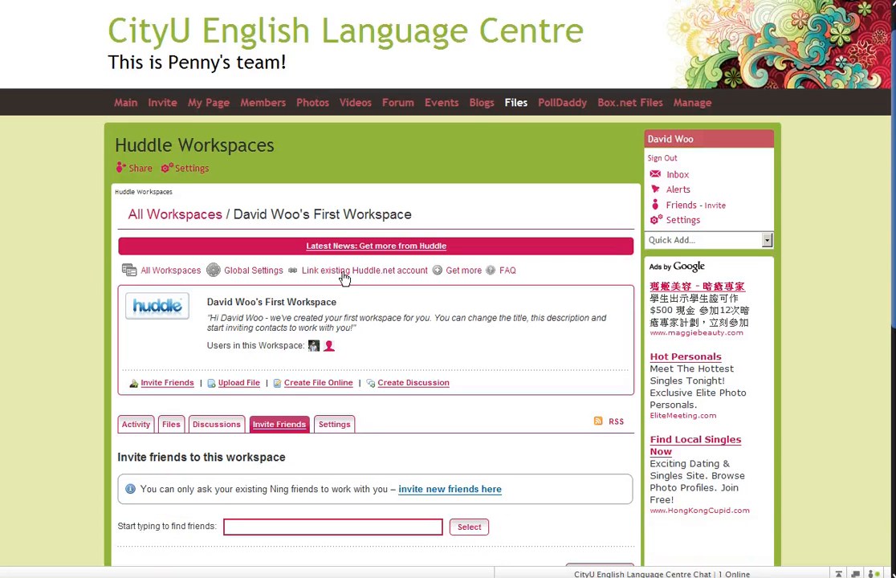
In Settings, retitle the workspace 'David Woo's Teaching Materials' and enter description 'Resources'.
click(335, 424)
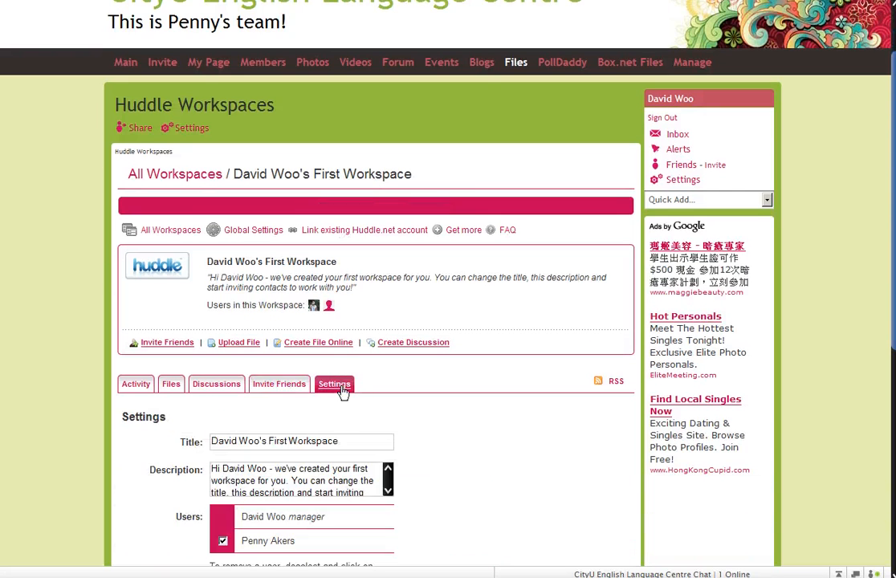
scroll(down, 3)
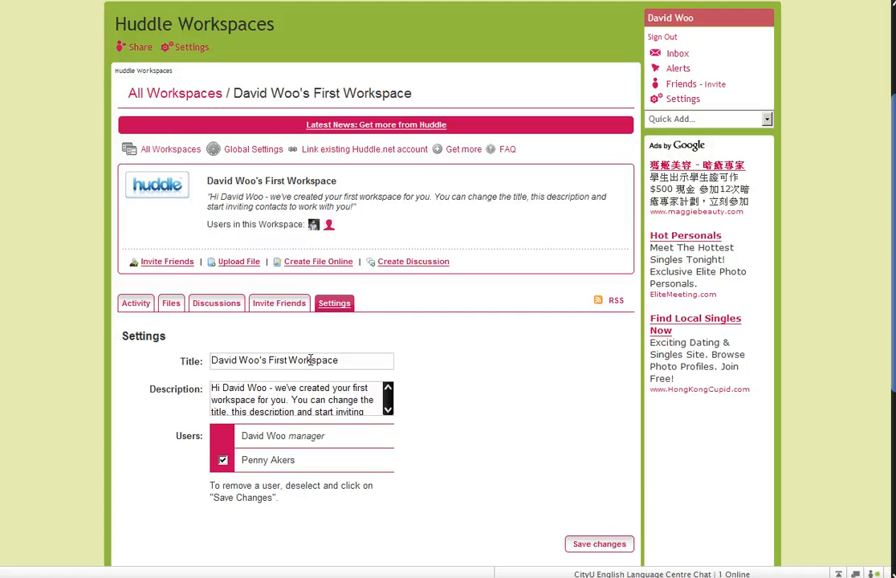
double_click(303, 360)
text(Teaching Materials)
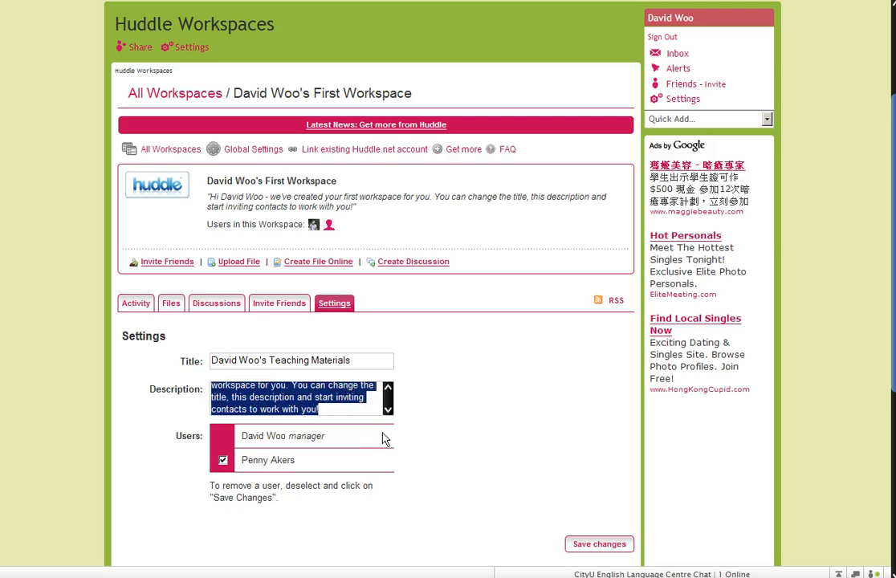
key(Delete)
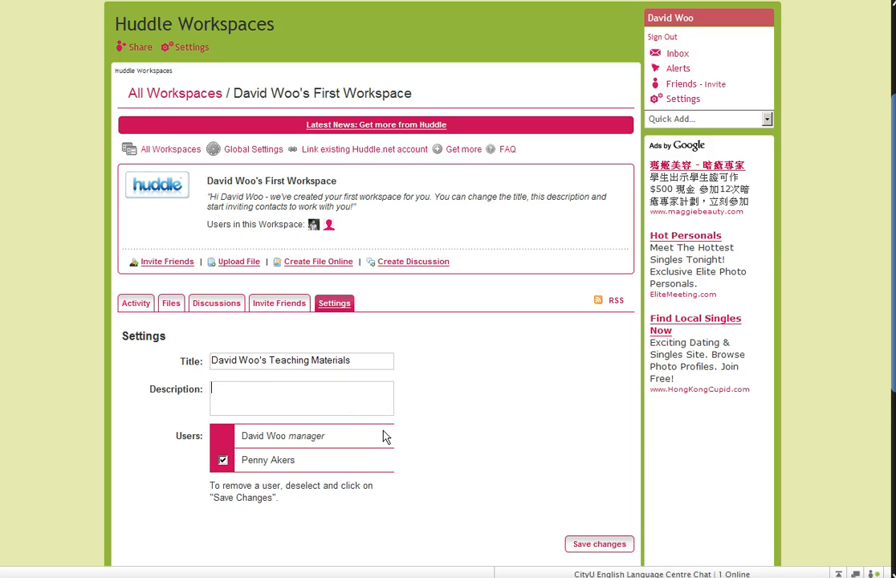
text(Resou)
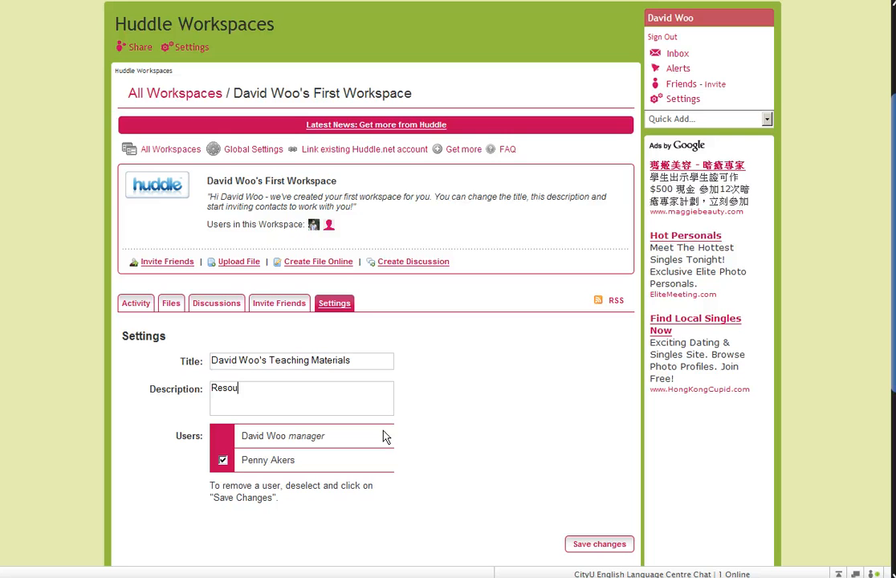
click(301, 394)
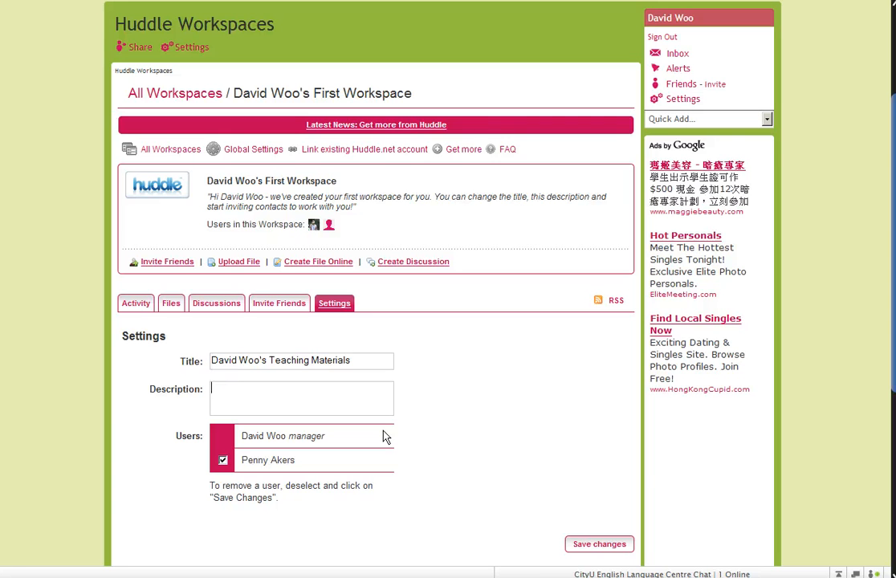
text(IN t)
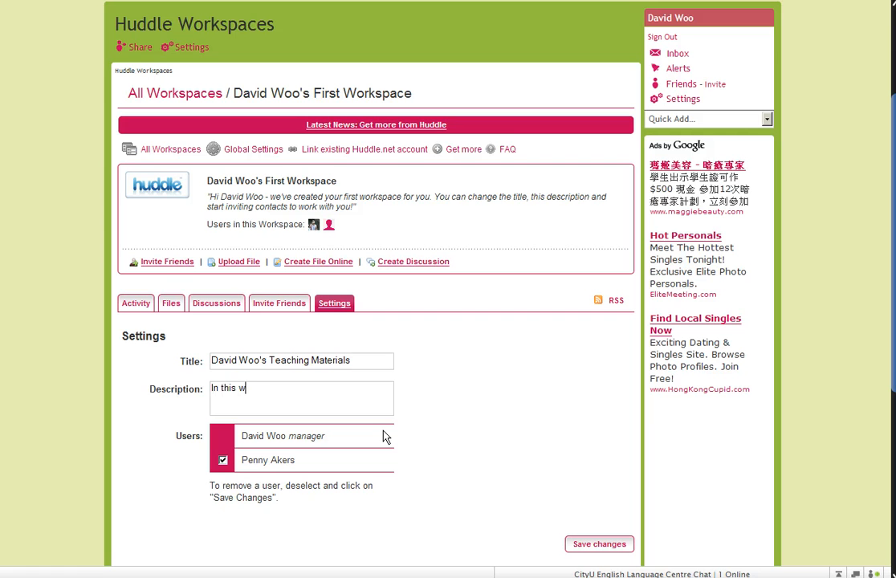
text(or)
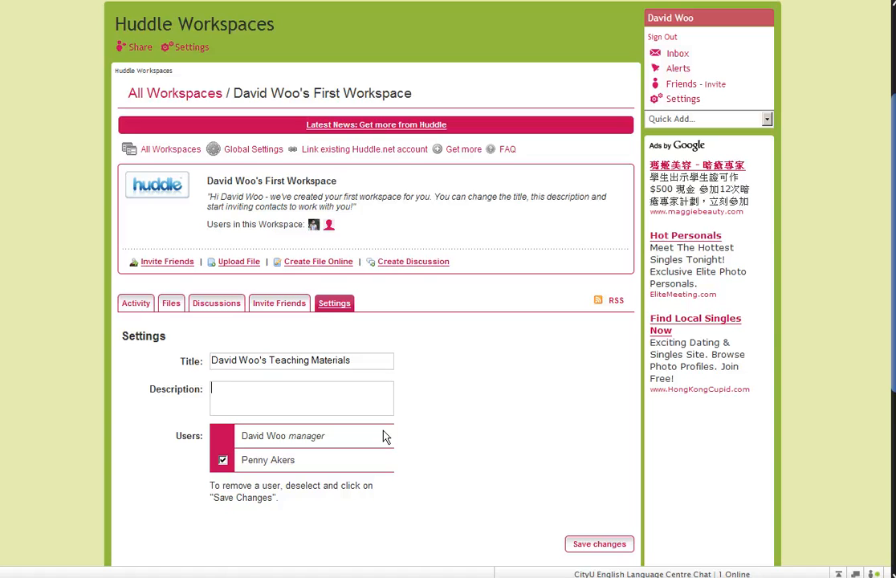
text(Reso)
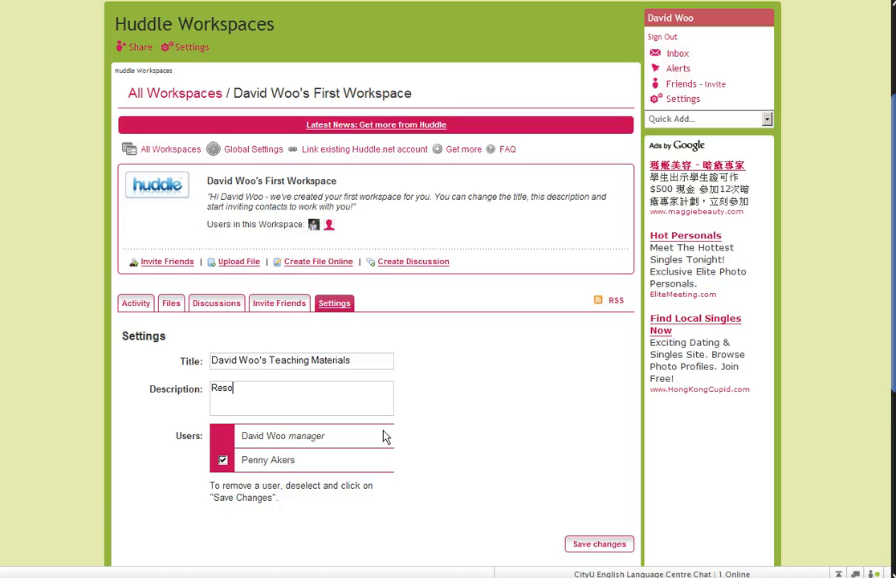
text(urces)
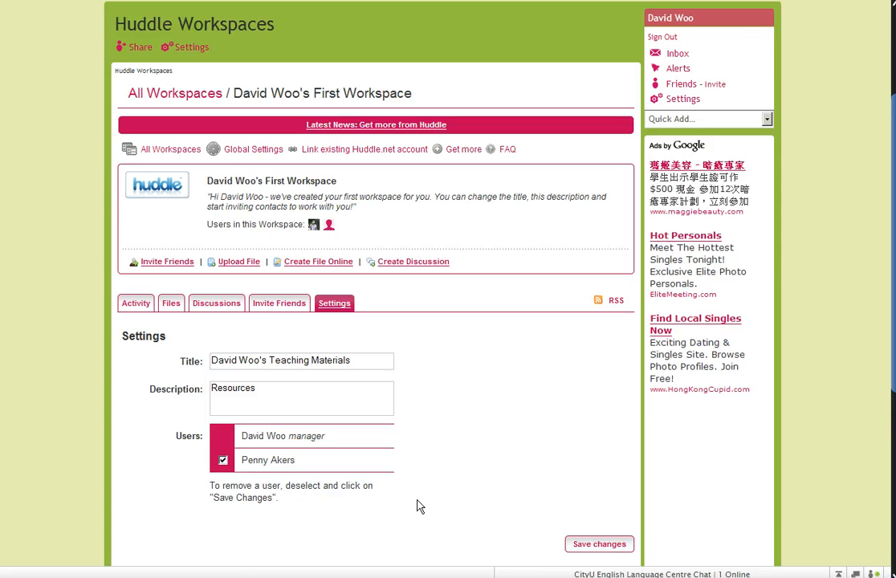
scroll(down, 3)
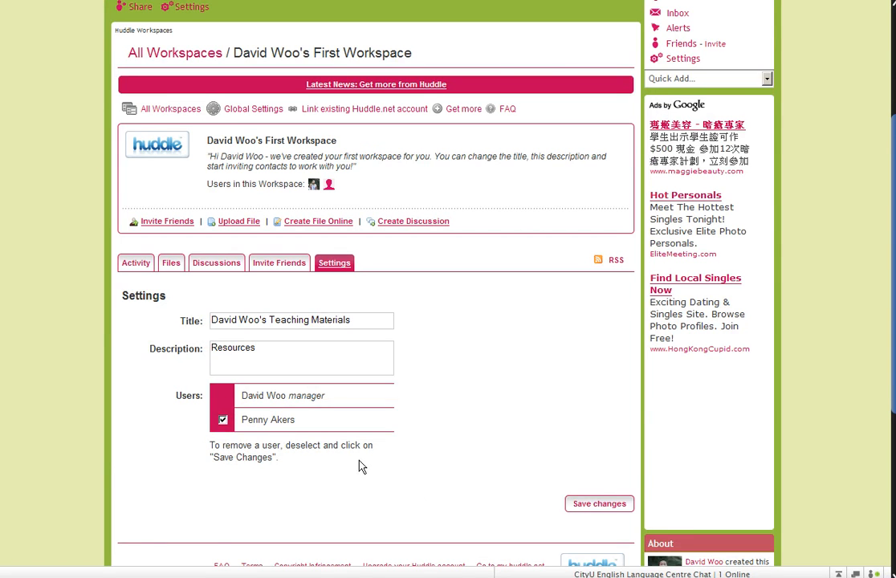
Save and confirm the new title 'David Woo's Teaching Materials' and description 'Resources'.
click(599, 503)
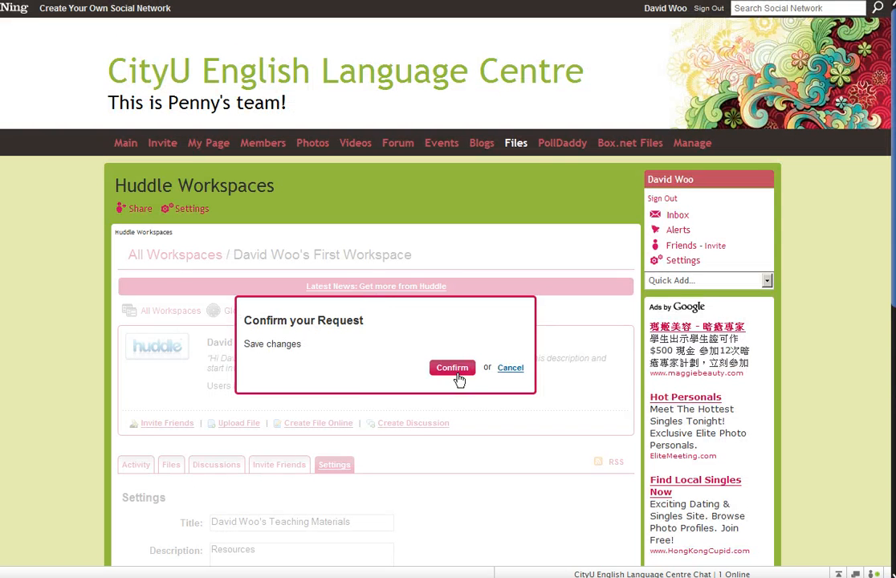
click(451, 367)
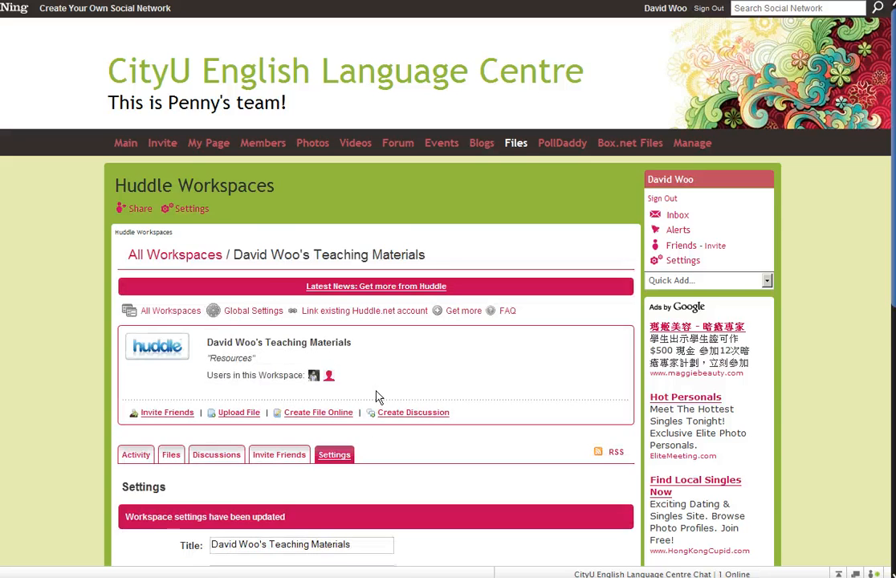
scroll(down, 3)
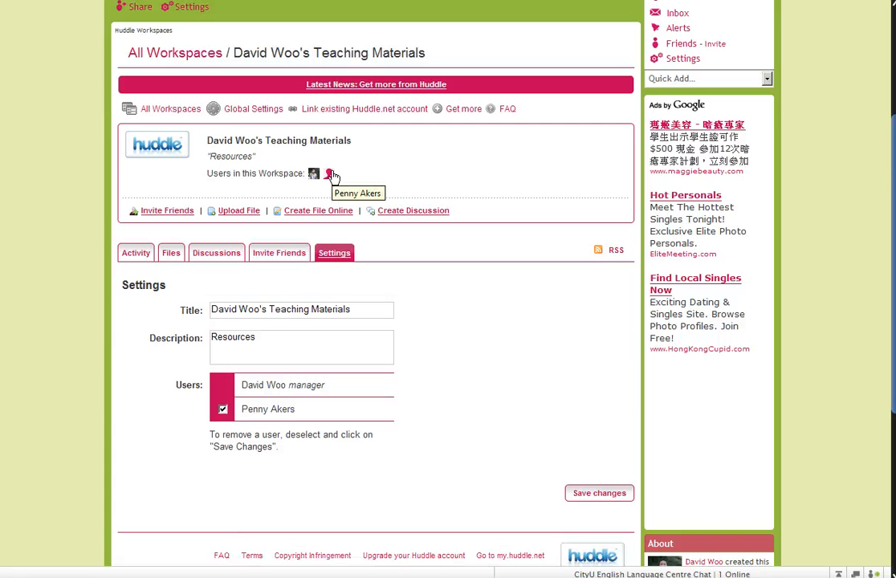
mouse_move(349, 175)
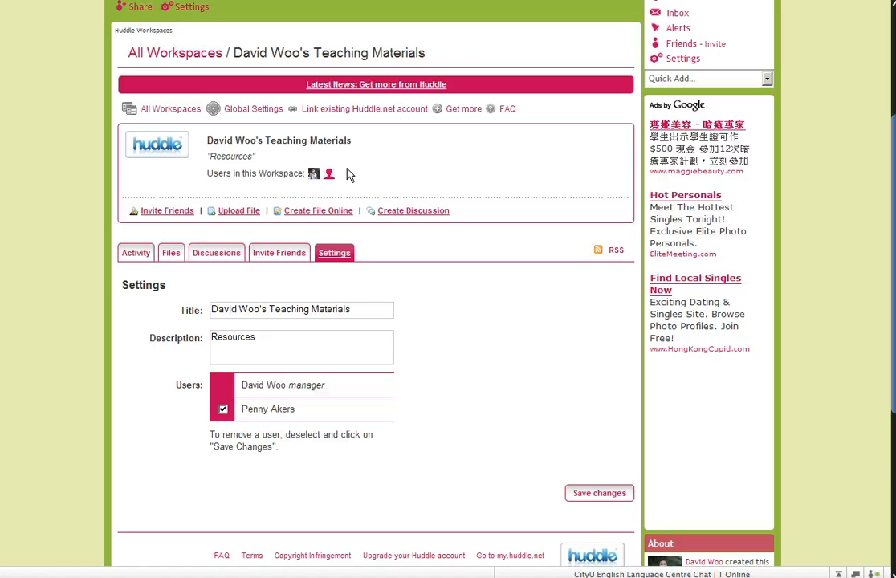